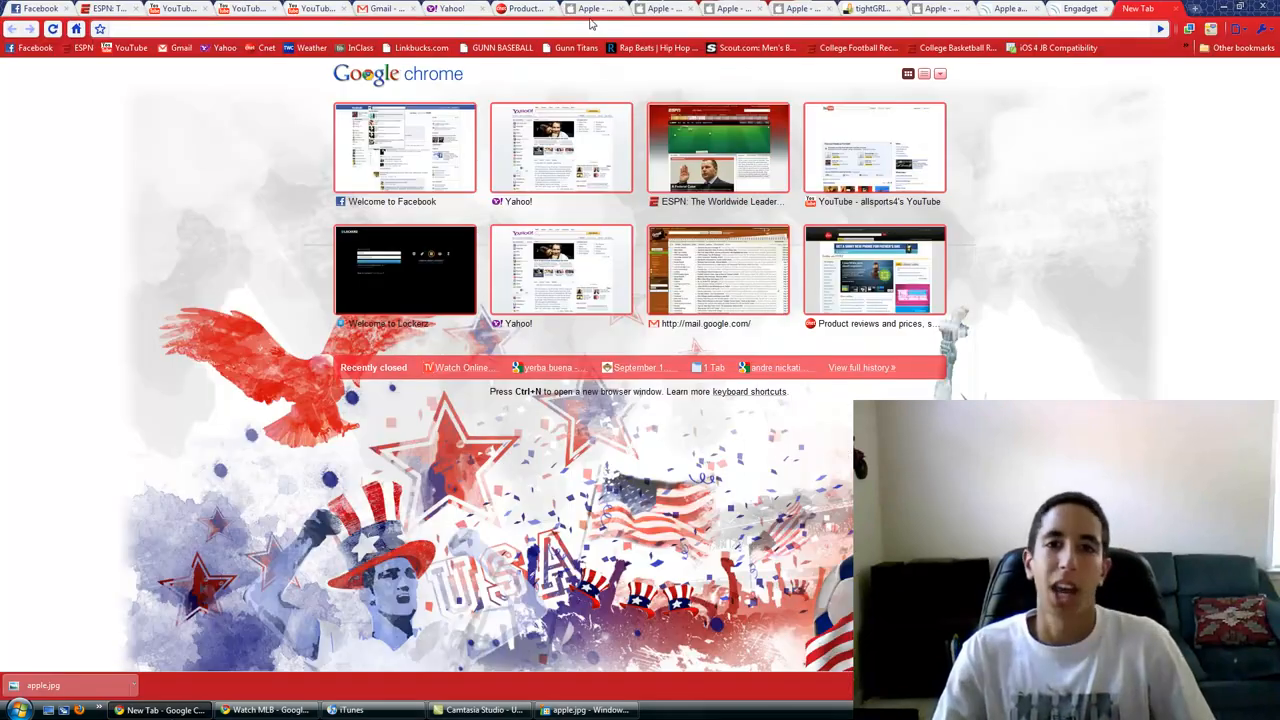
Switch from the New Tab page to the Apple iPod touch design tab.
left_click(595, 8)
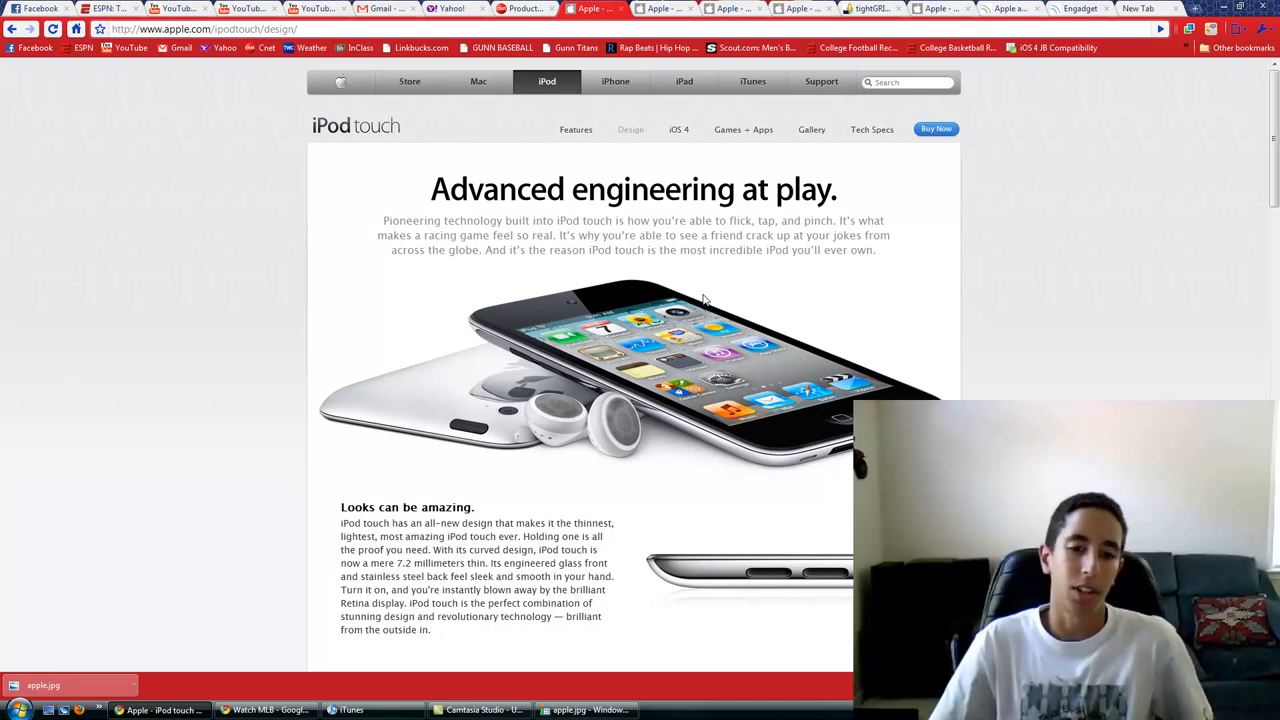
Scroll the iPod touch page past Retina display and A4 processor to Two Cameras.
scroll("down", 3)
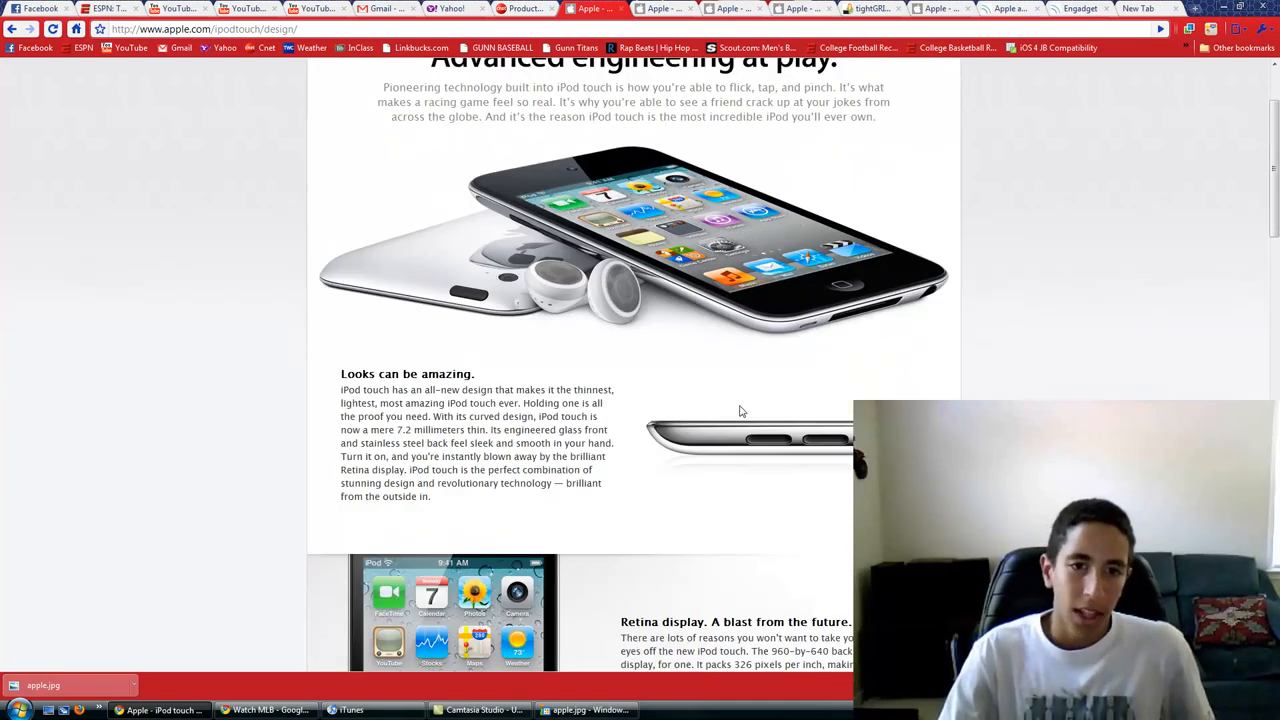
scroll("up", 3)
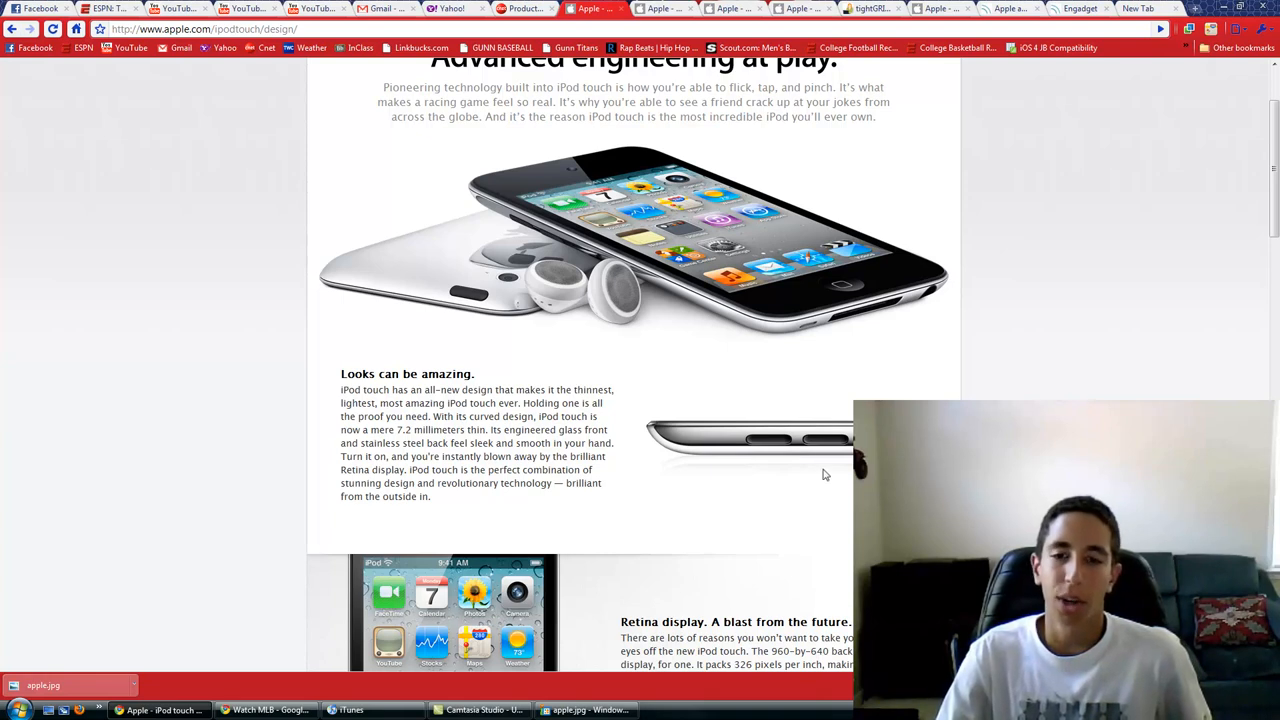
mouse_move(800, 440)
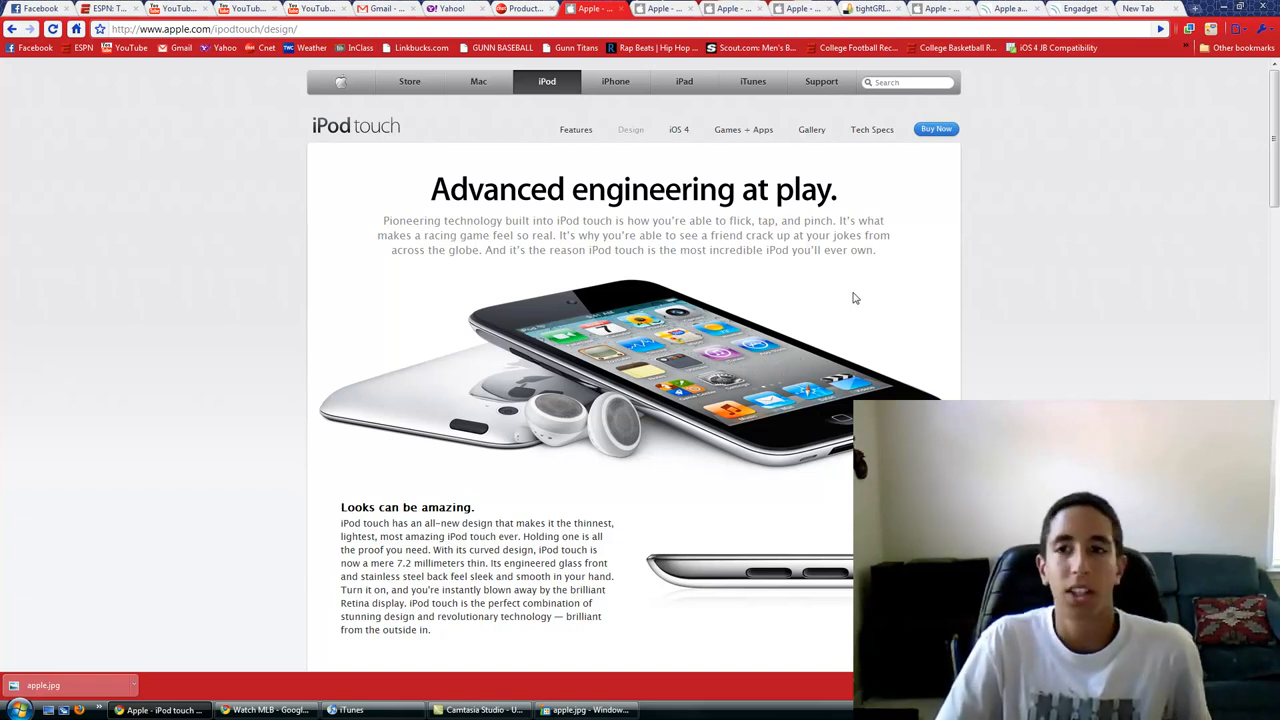
scroll("down", 3)
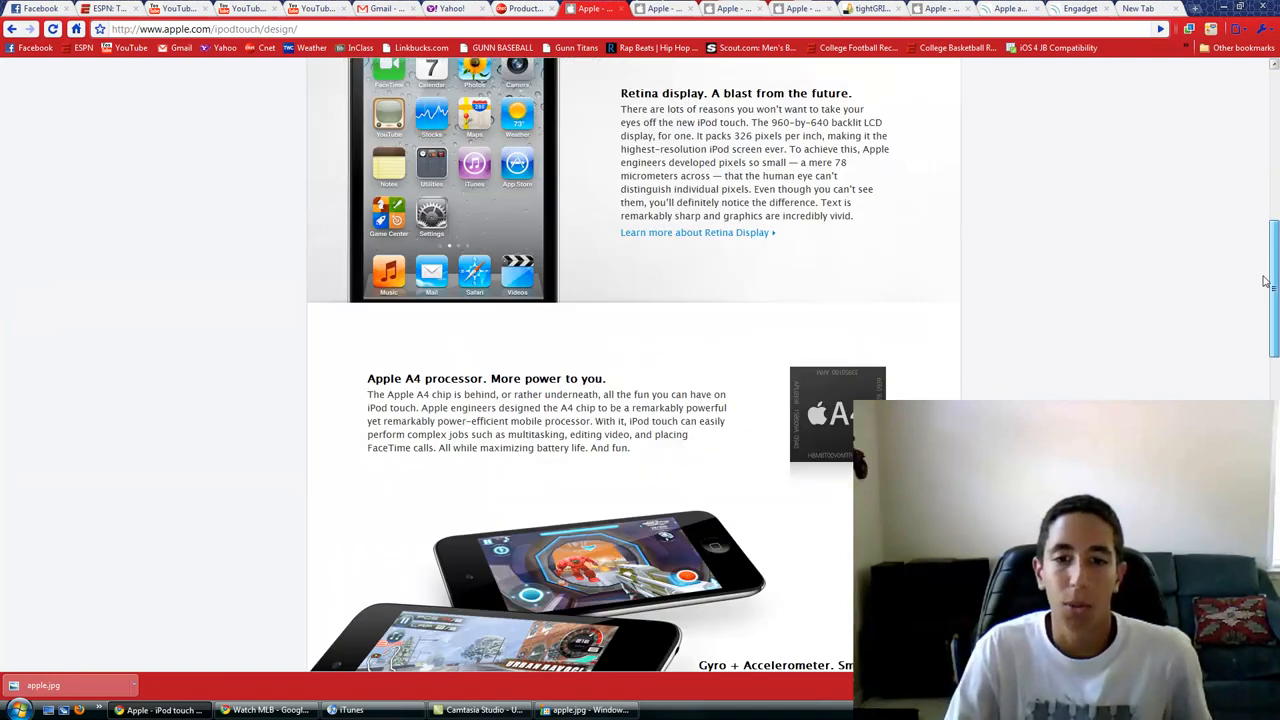
scroll("down", 3)
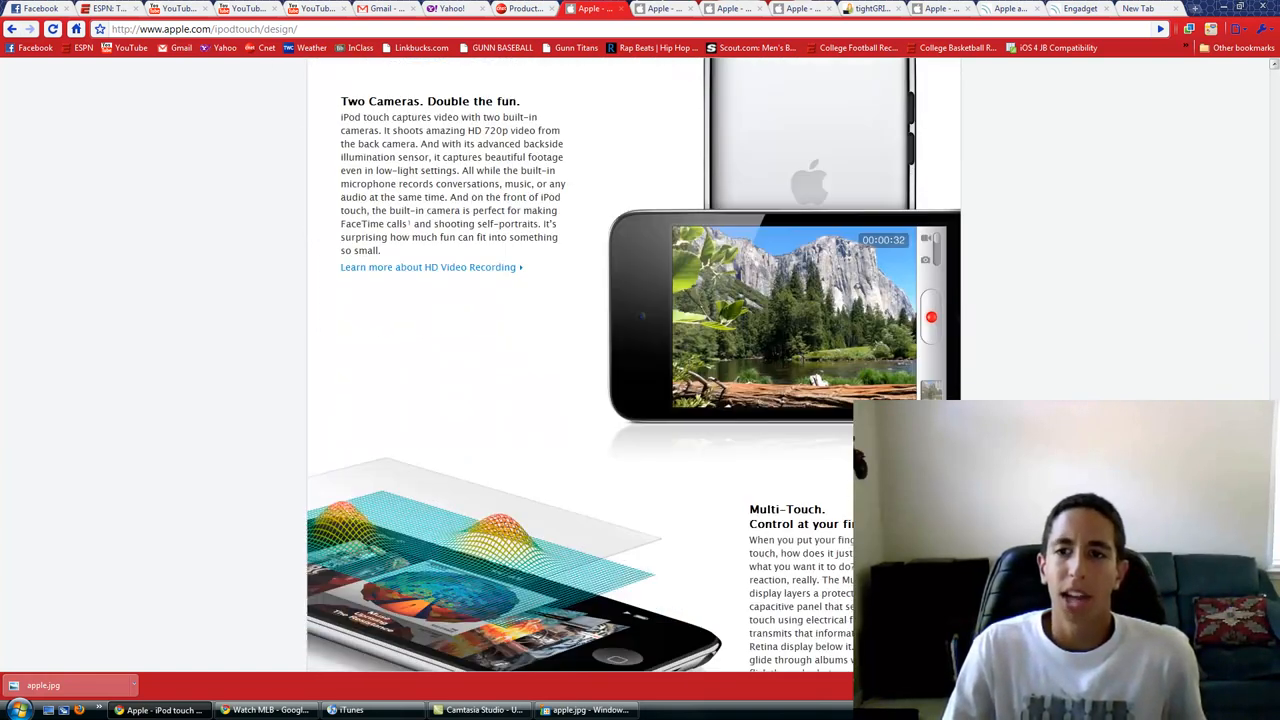
Scroll through to reach Apple's iOS 4.1 Software Update page for iPod touch.
scroll("down", 3)
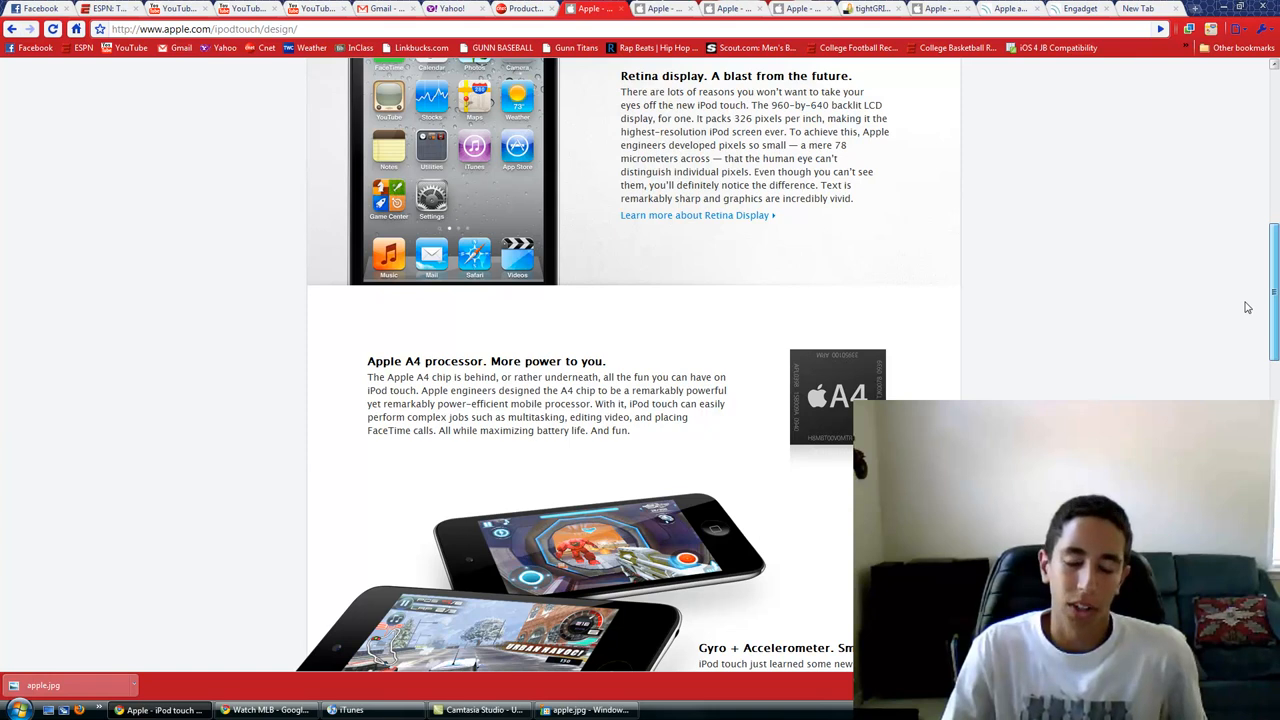
scroll("down", 3)
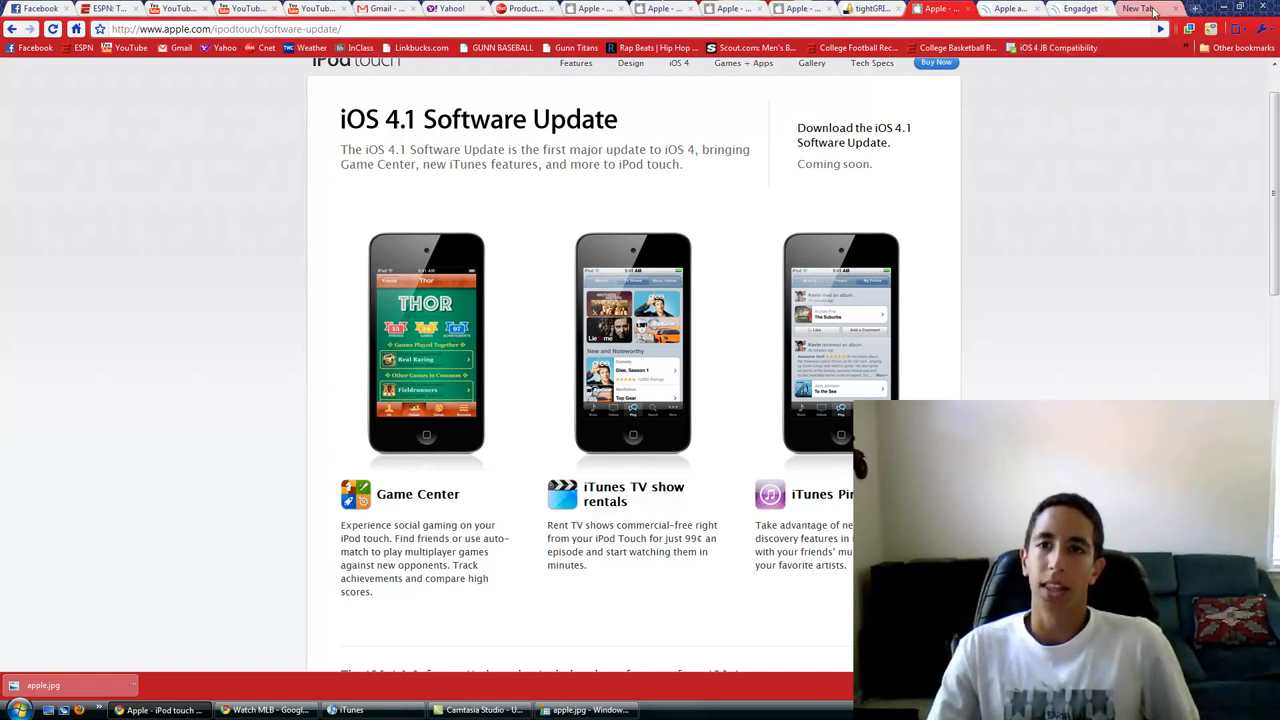
Skim the chipchick tightGRIP iPod nano case article, then switch to the Apple TV tab.
left_click(870, 8)
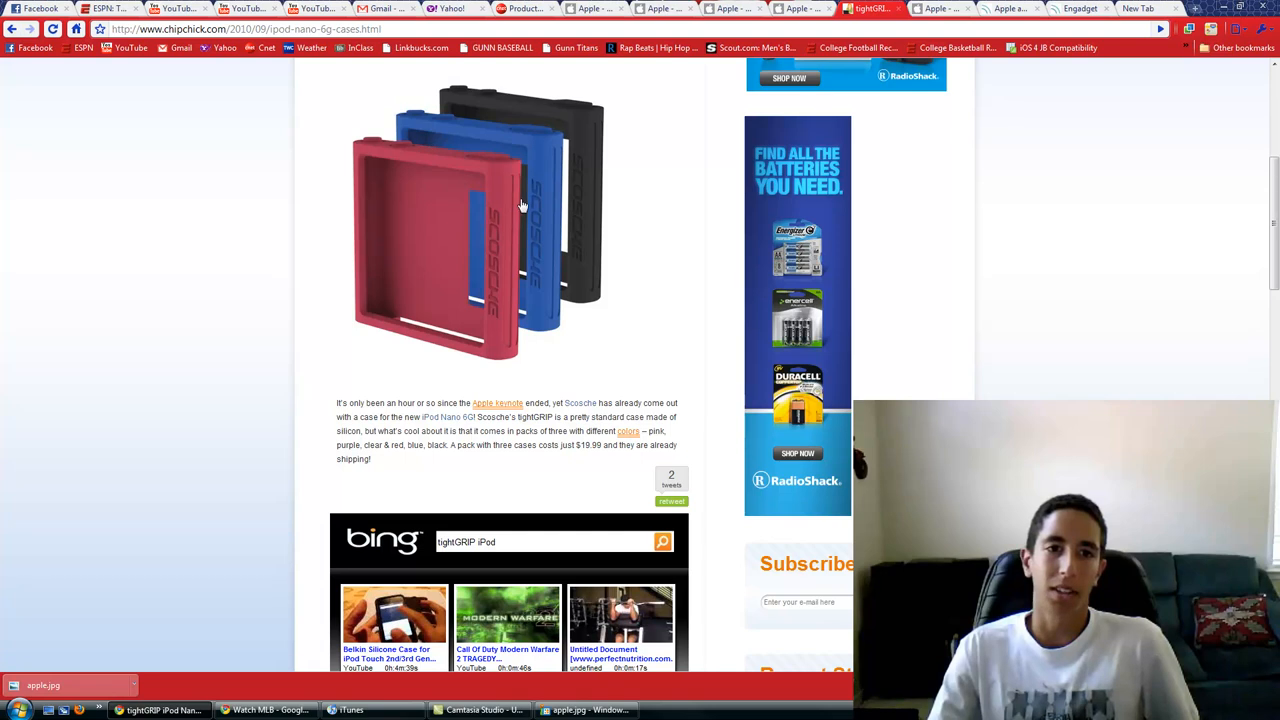
scroll("down", 3)
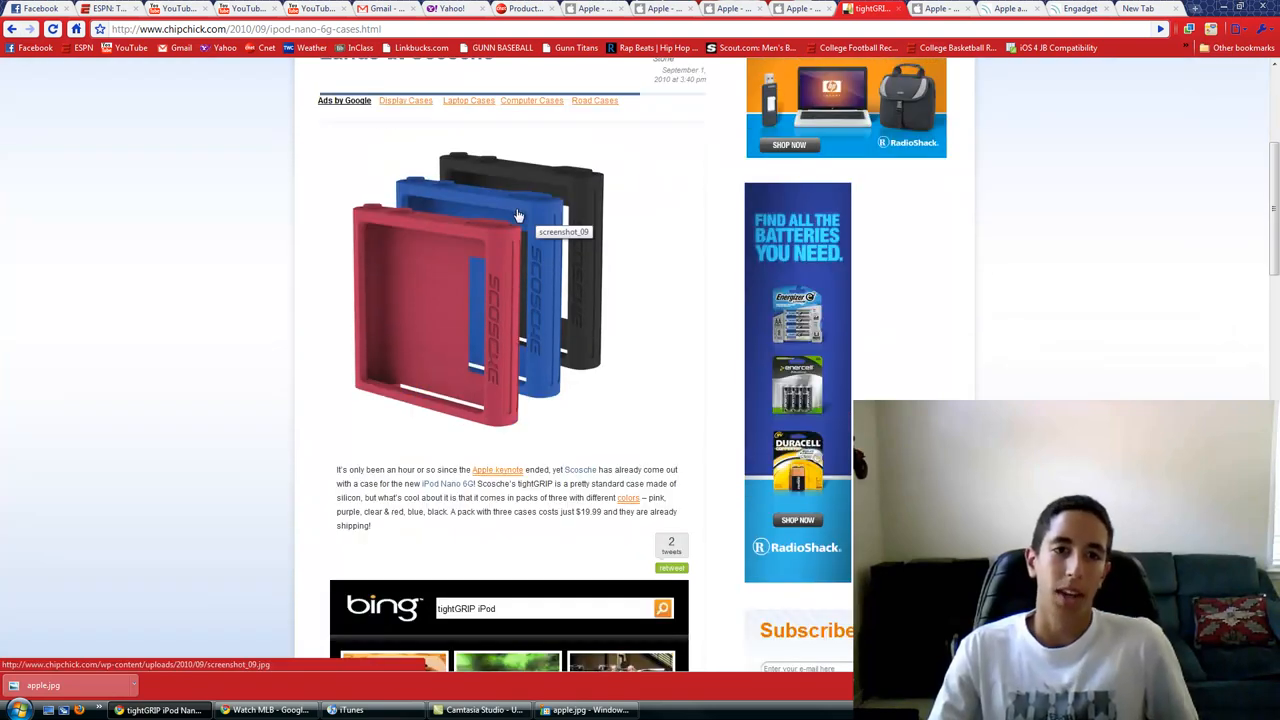
mouse_move(807, 27)
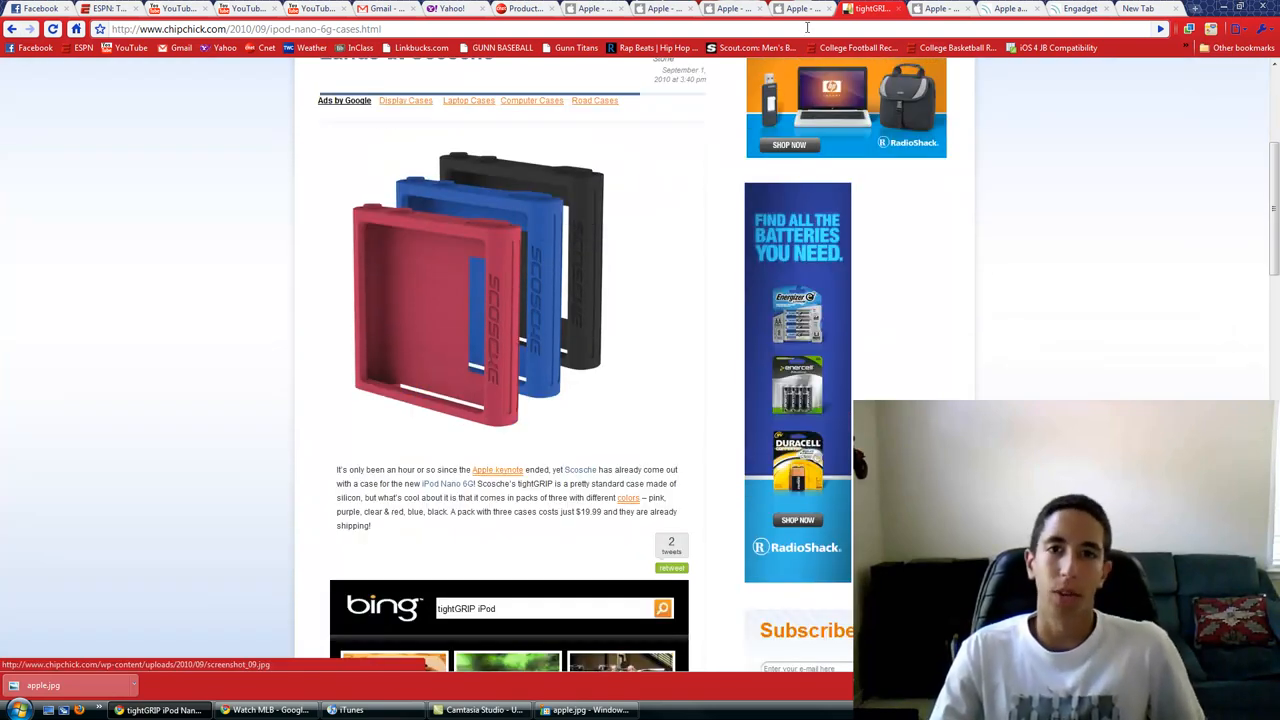
left_click(660, 8)
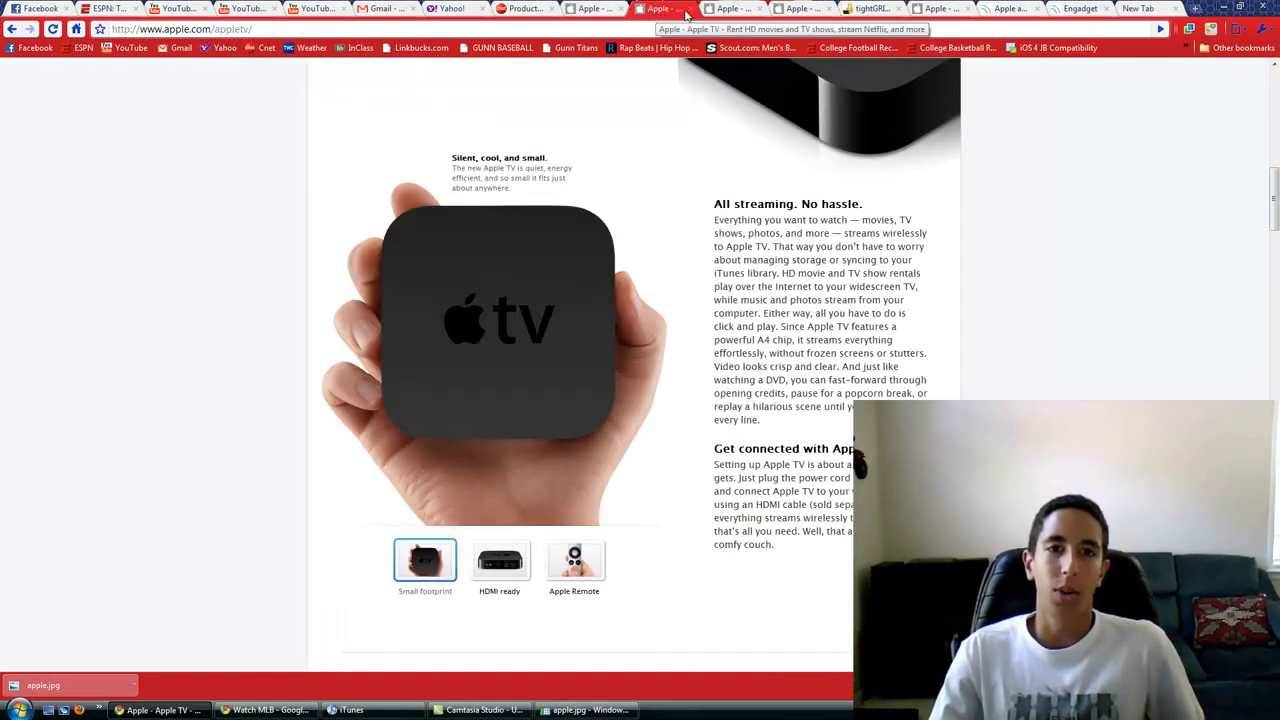
Switch to the iPod nano tab and scroll down toward its photo gallery.
left_click(800, 8)
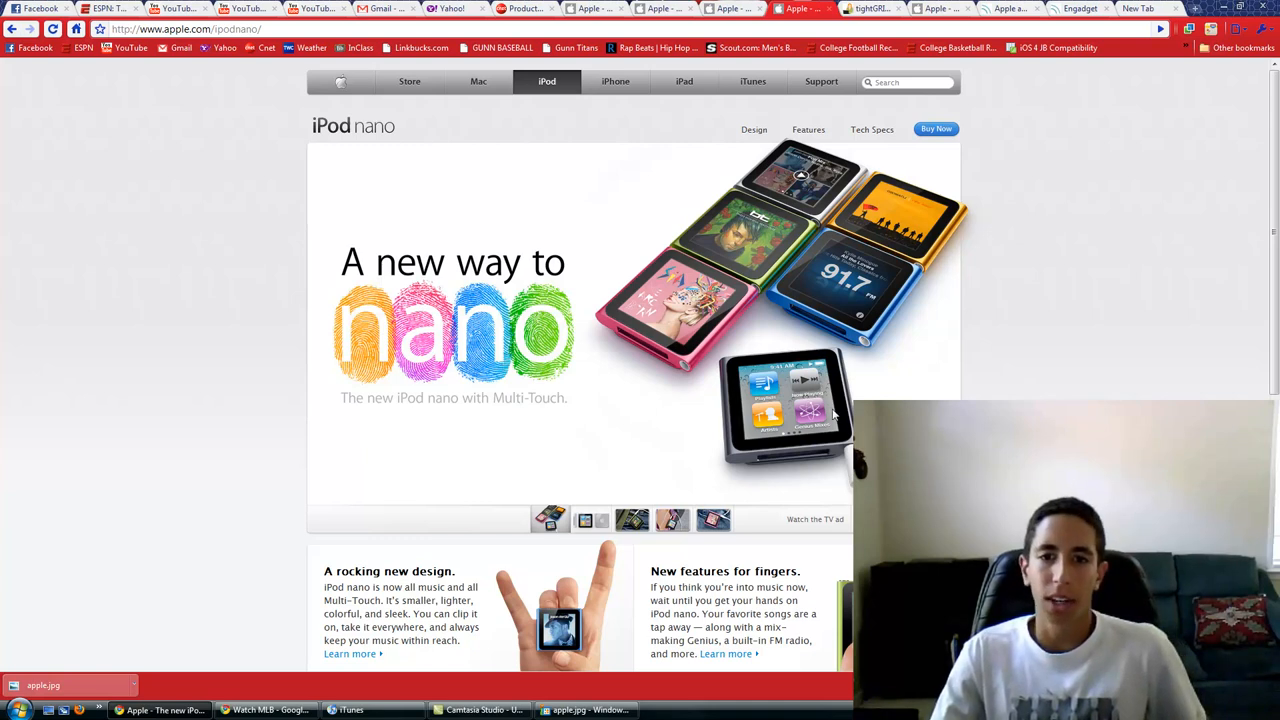
scroll("down", 3)
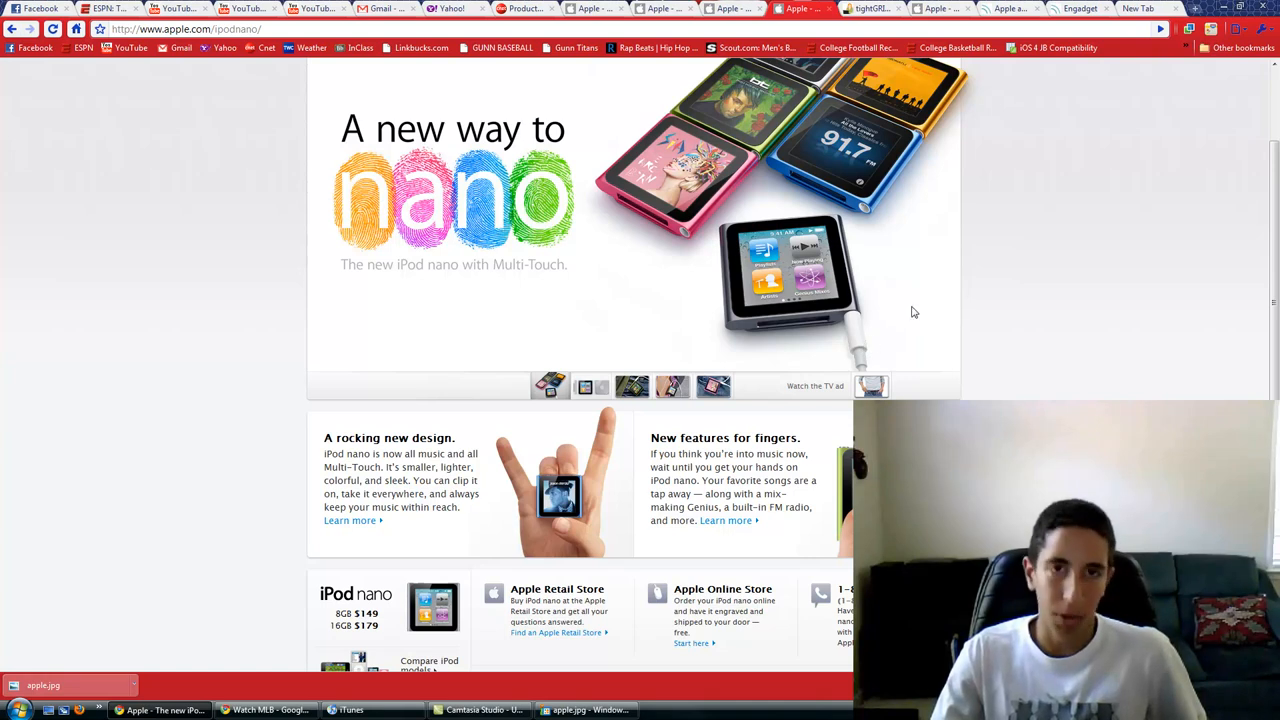
mouse_move(936, 294)
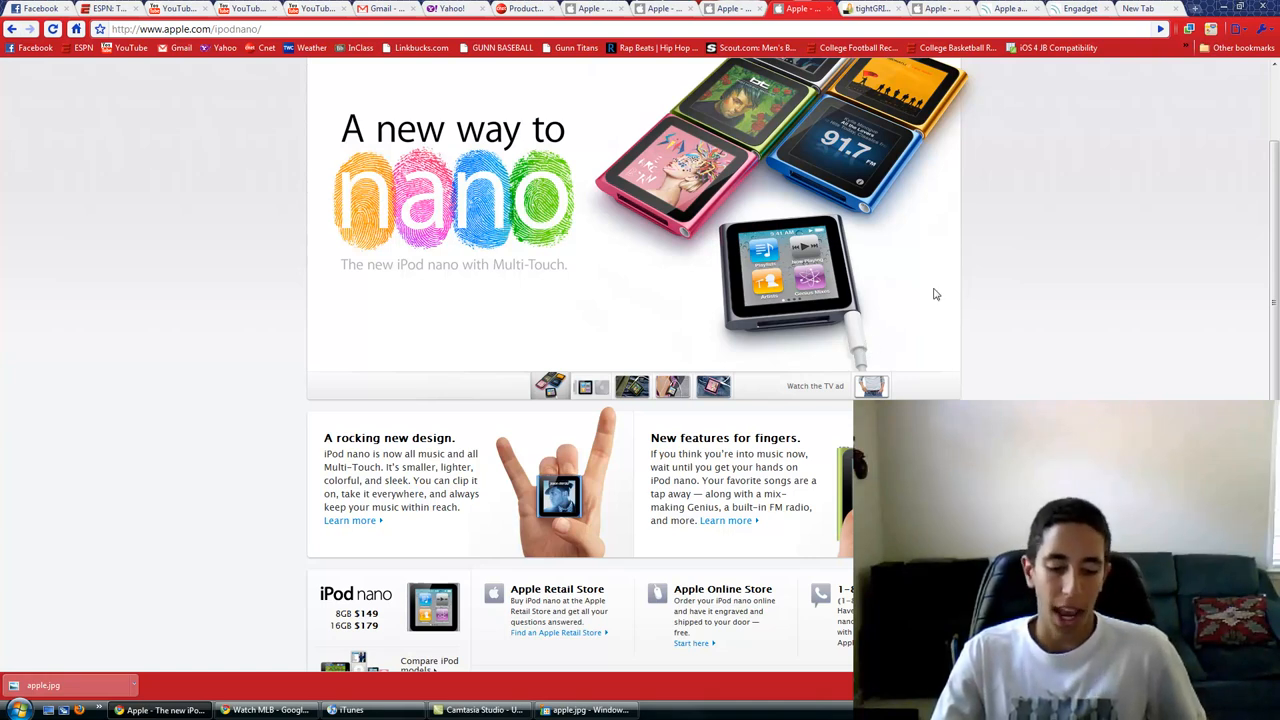
mouse_move(1008, 206)
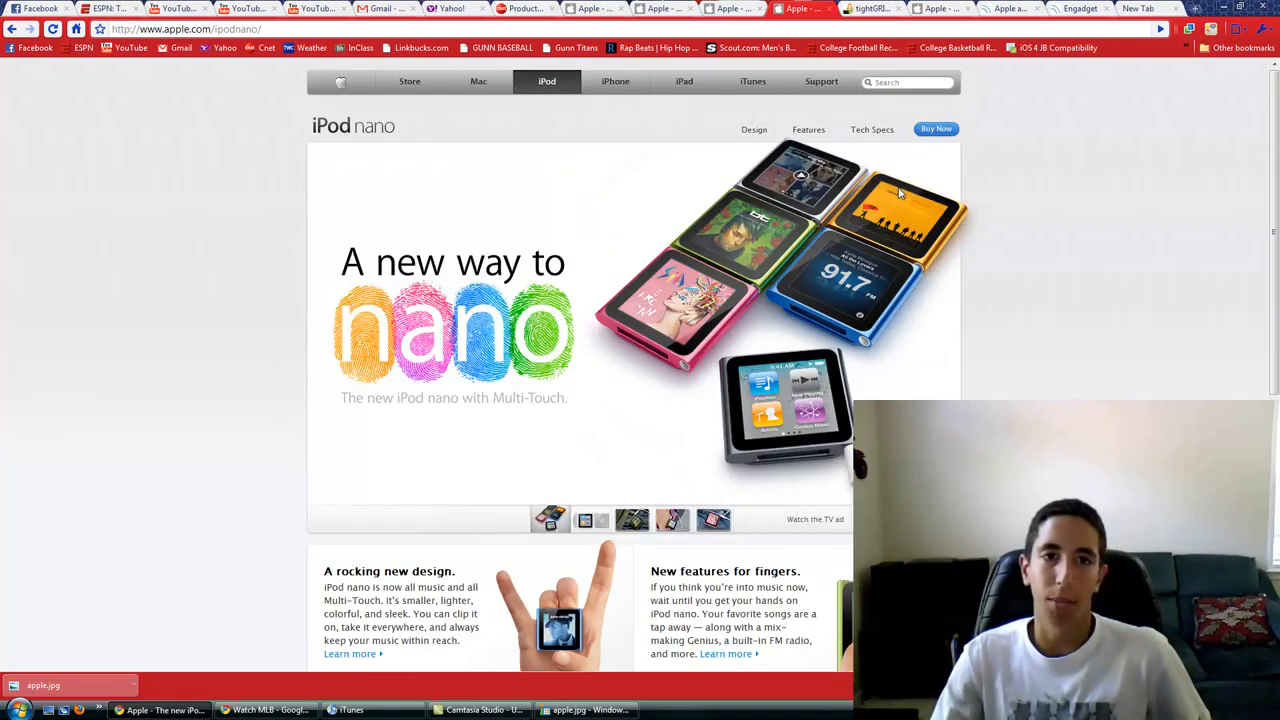
scroll("down", 3)
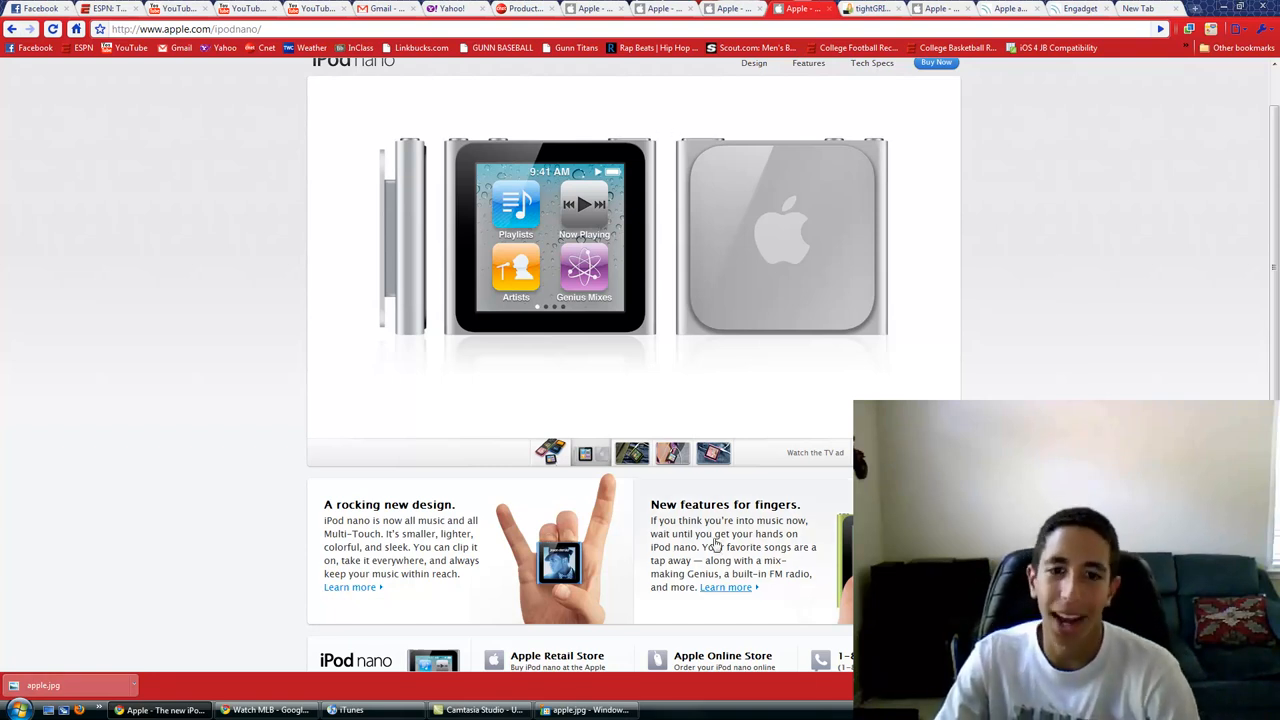
View several iPod nano gallery photos, including the jeans-clip shot, then scroll the page.
left_click(713, 452)
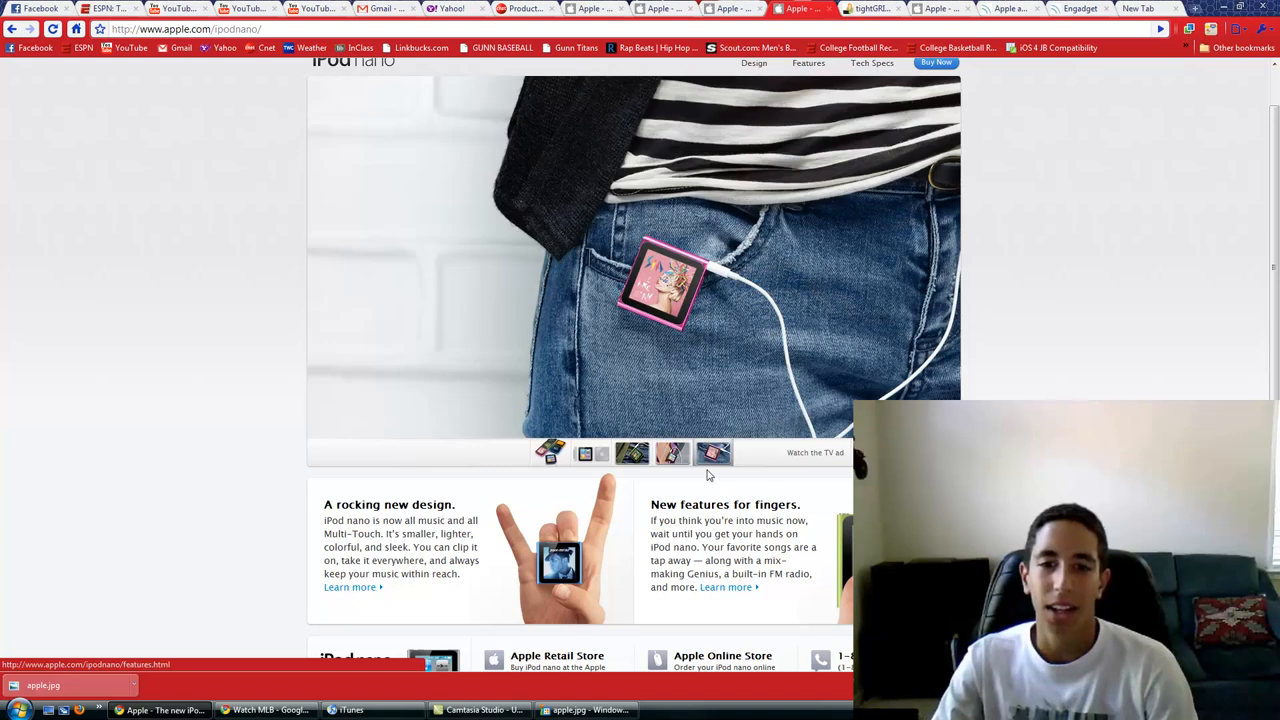
left_click(632, 453)
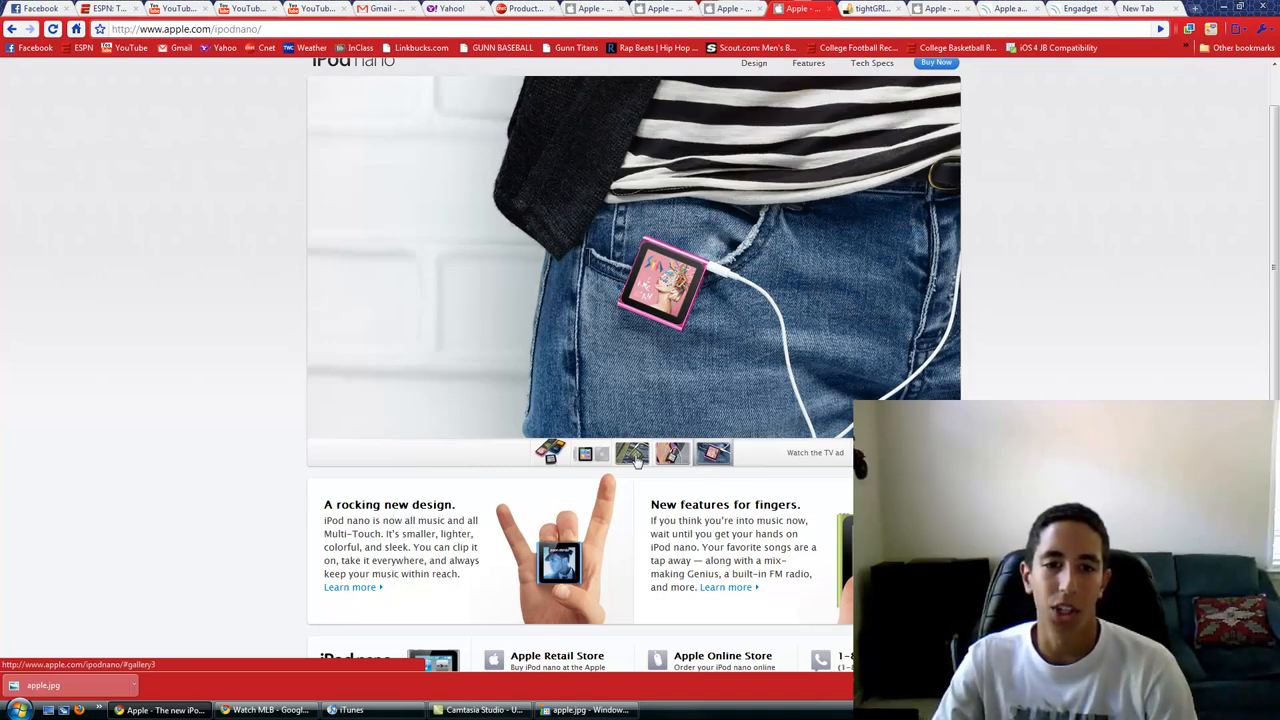
left_click(632, 453)
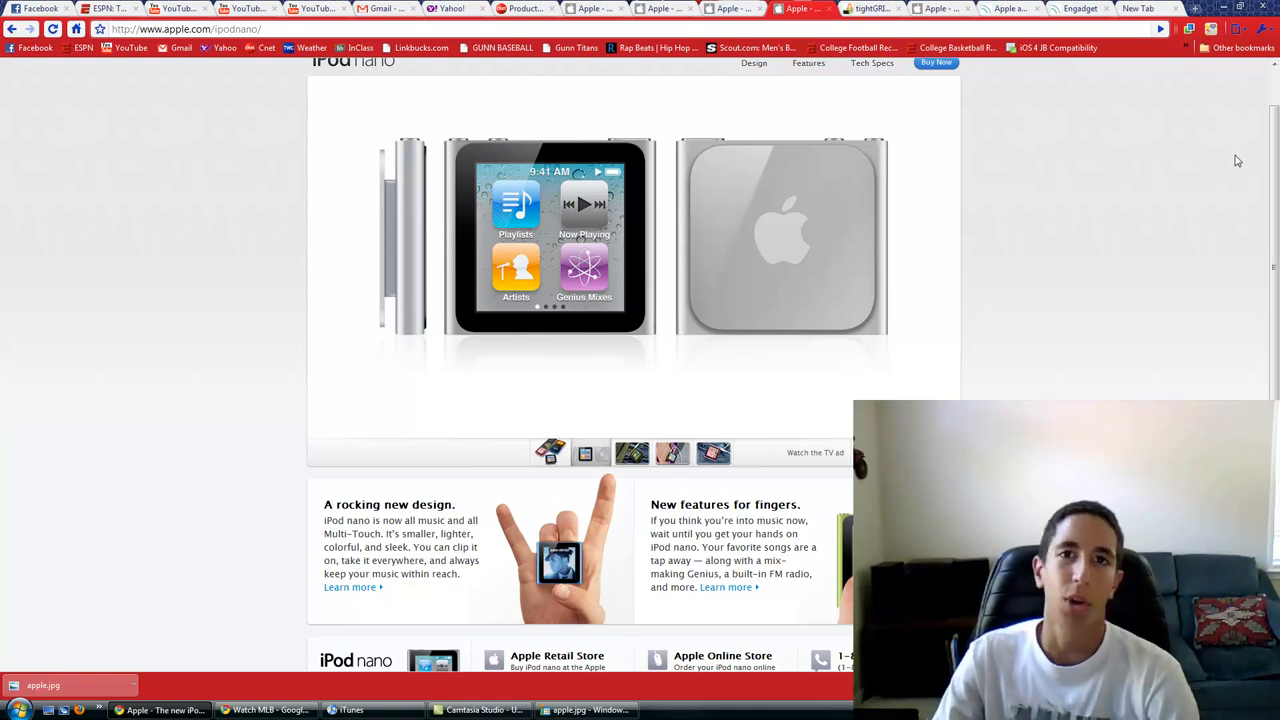
mouse_move(1191, 163)
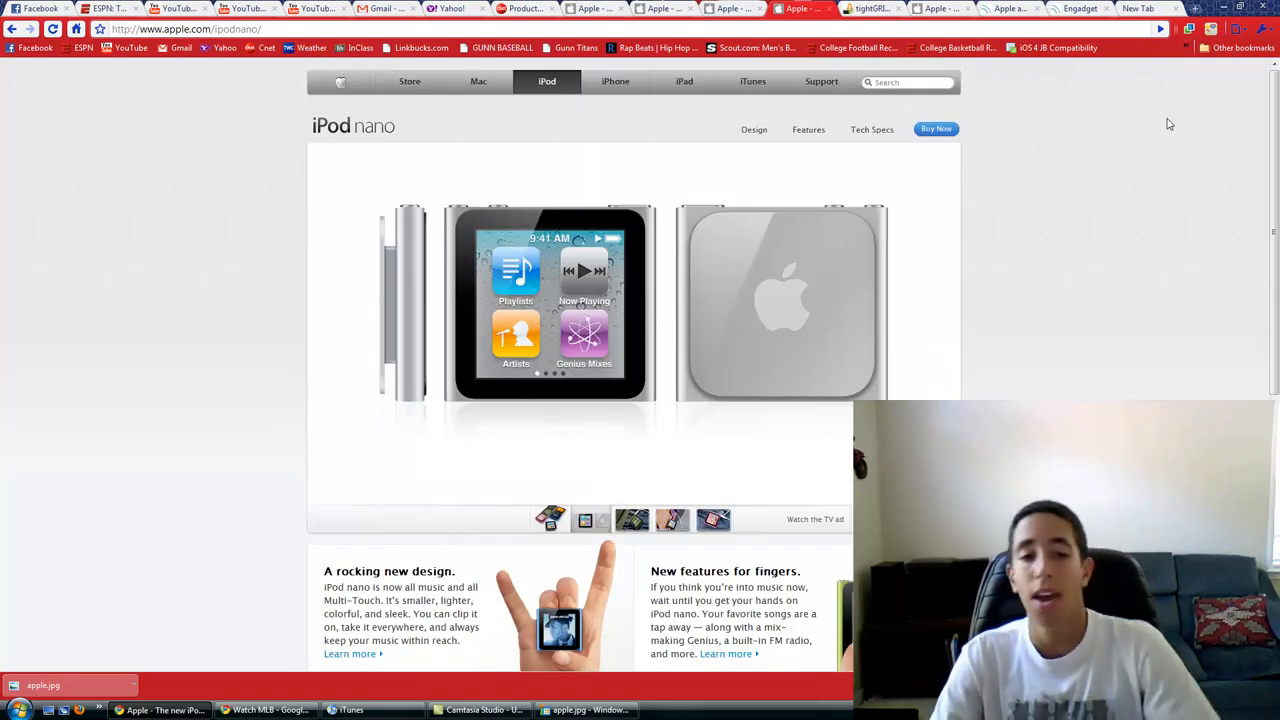
scroll("down", 3)
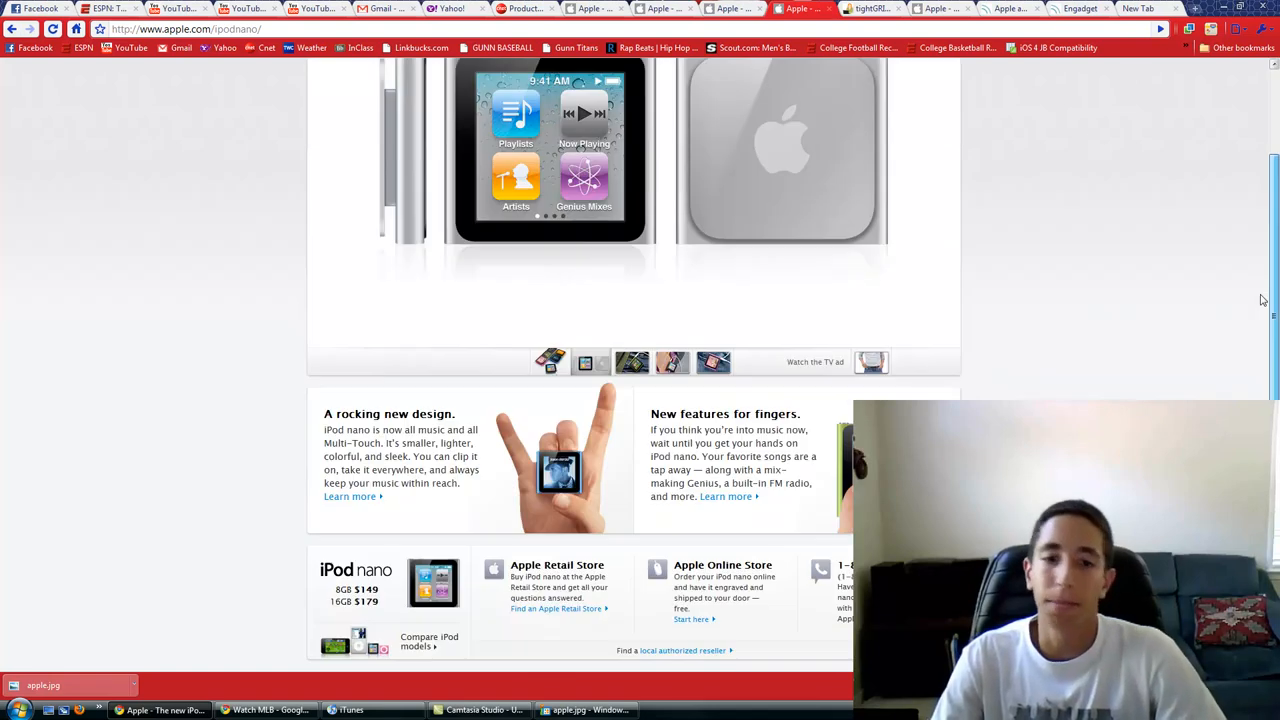
scroll("down", 3)
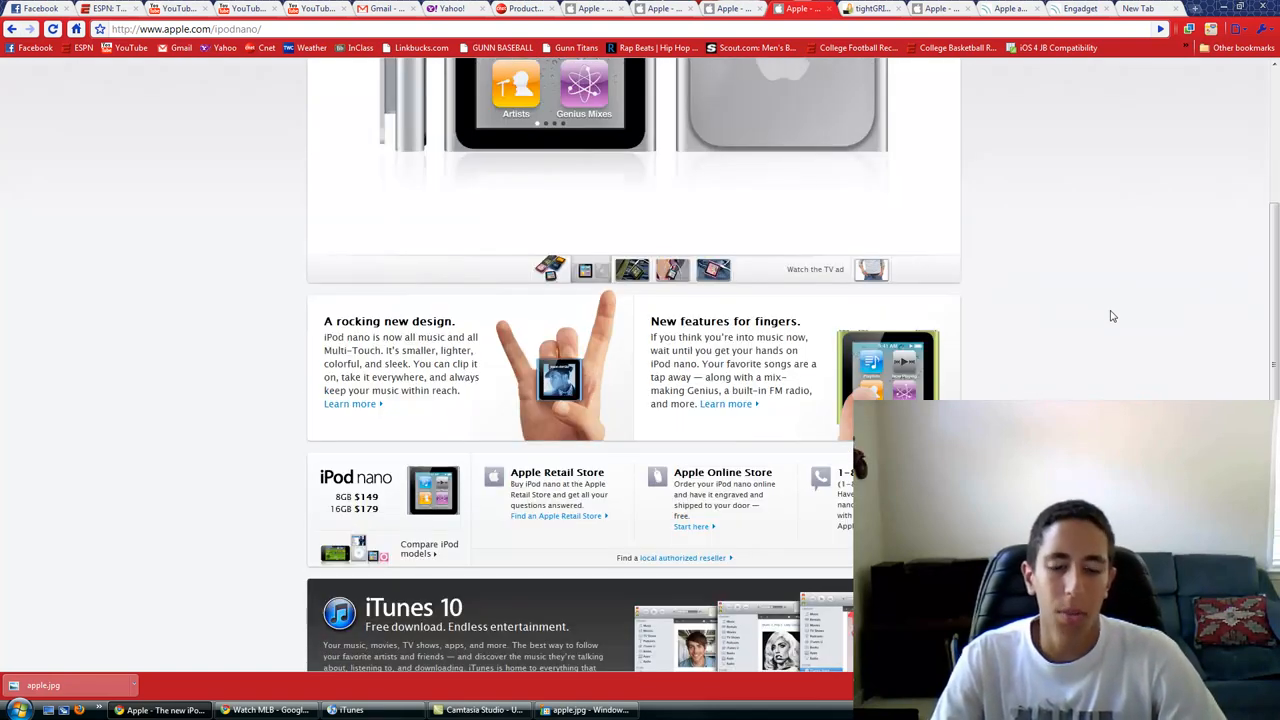
scroll("up", 3)
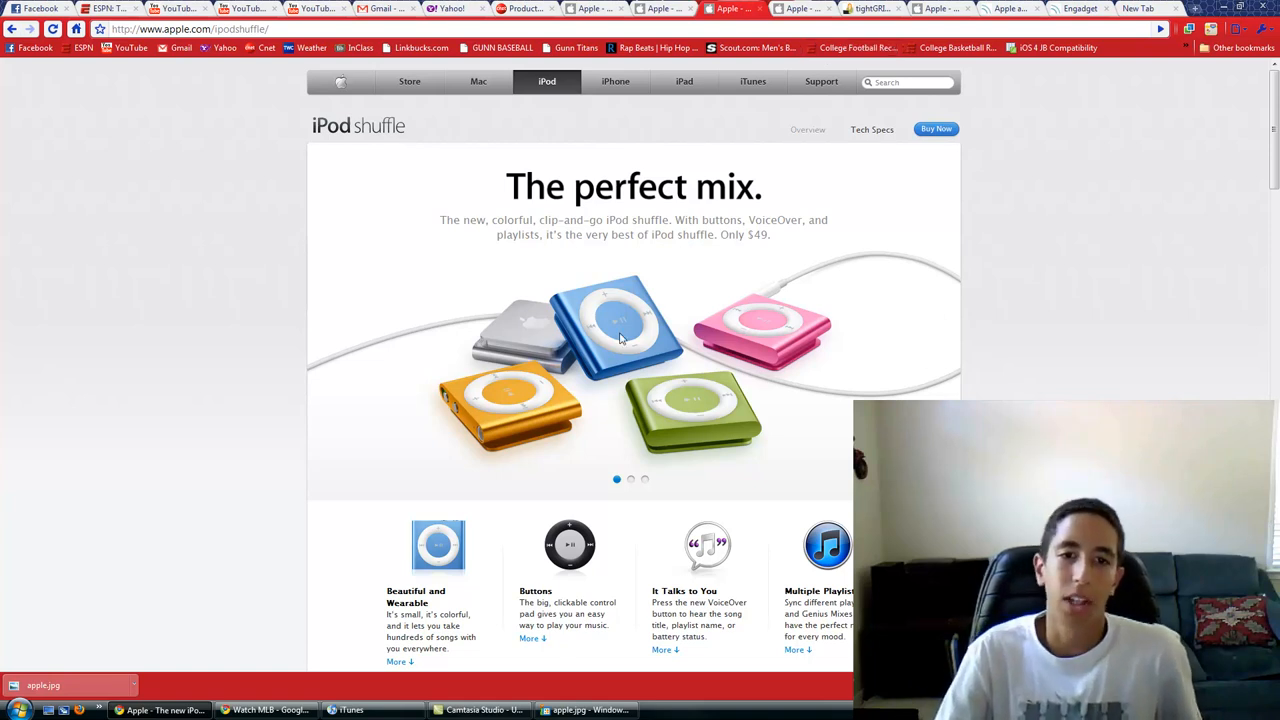
mouse_move(605, 363)
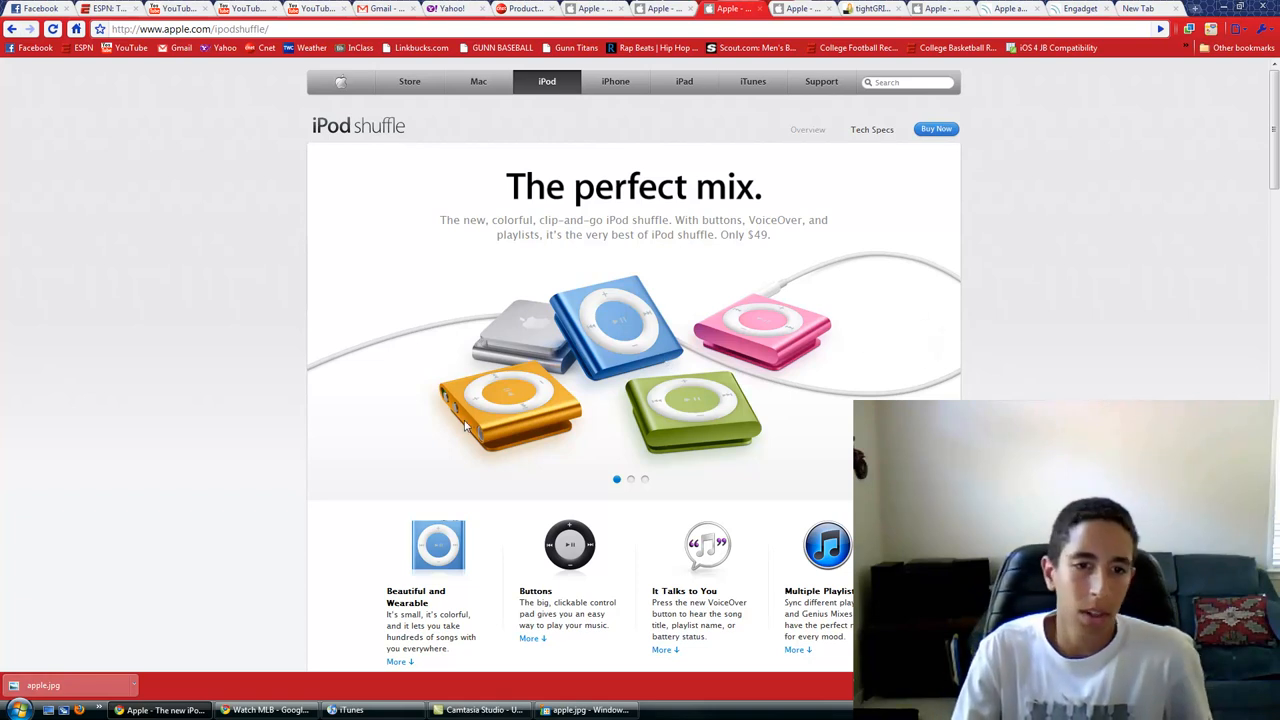
mouse_move(575, 351)
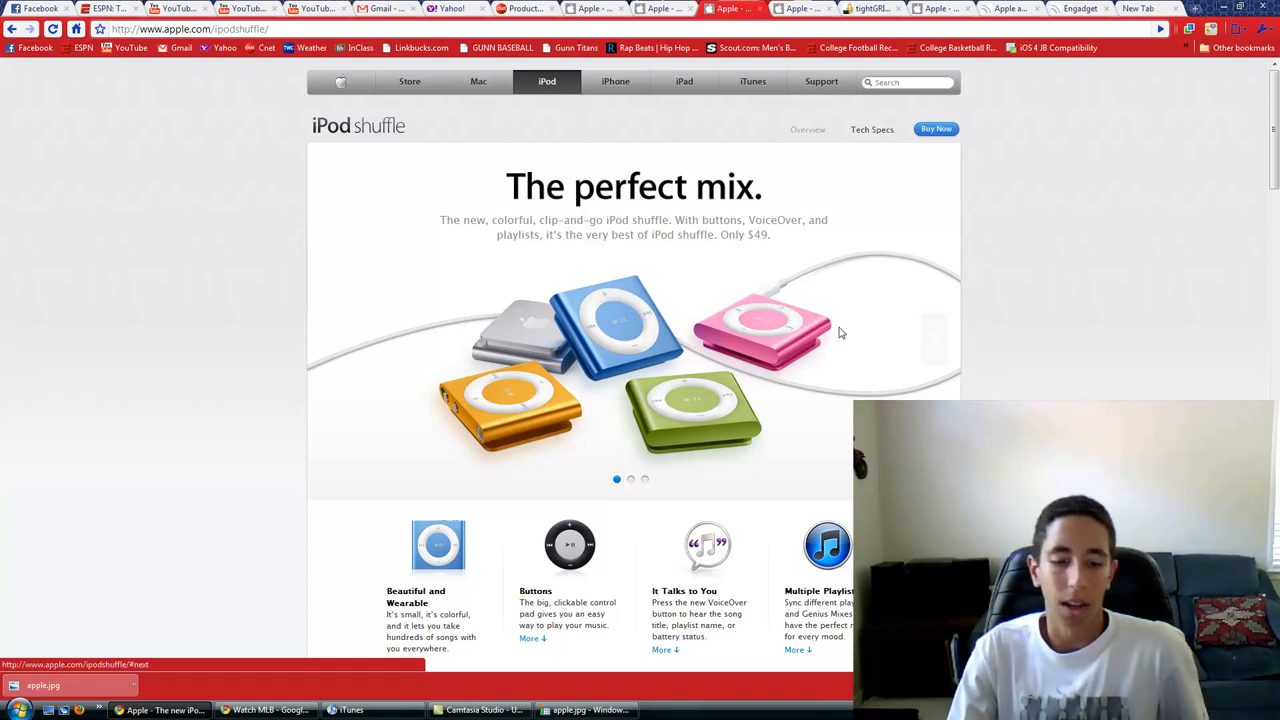
Scroll the iPod shuffle page and open Tech Specs from its product submenu.
scroll("down", 3)
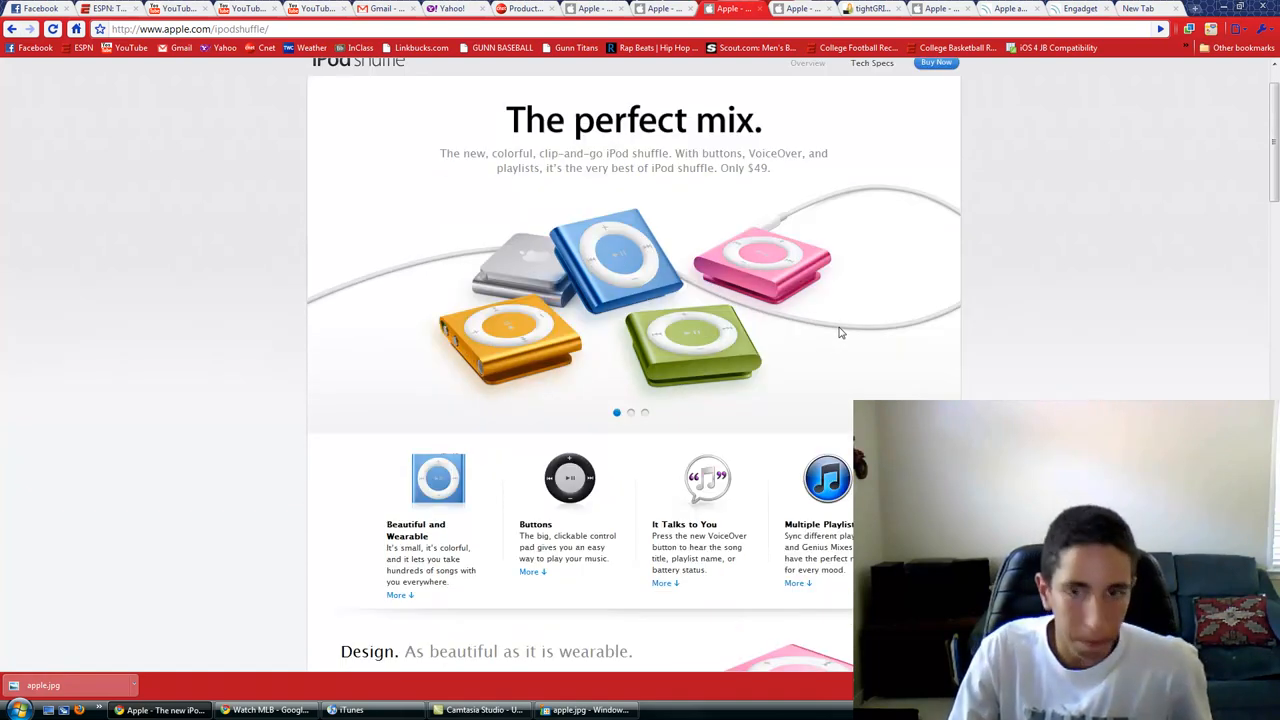
left_click(871, 63)
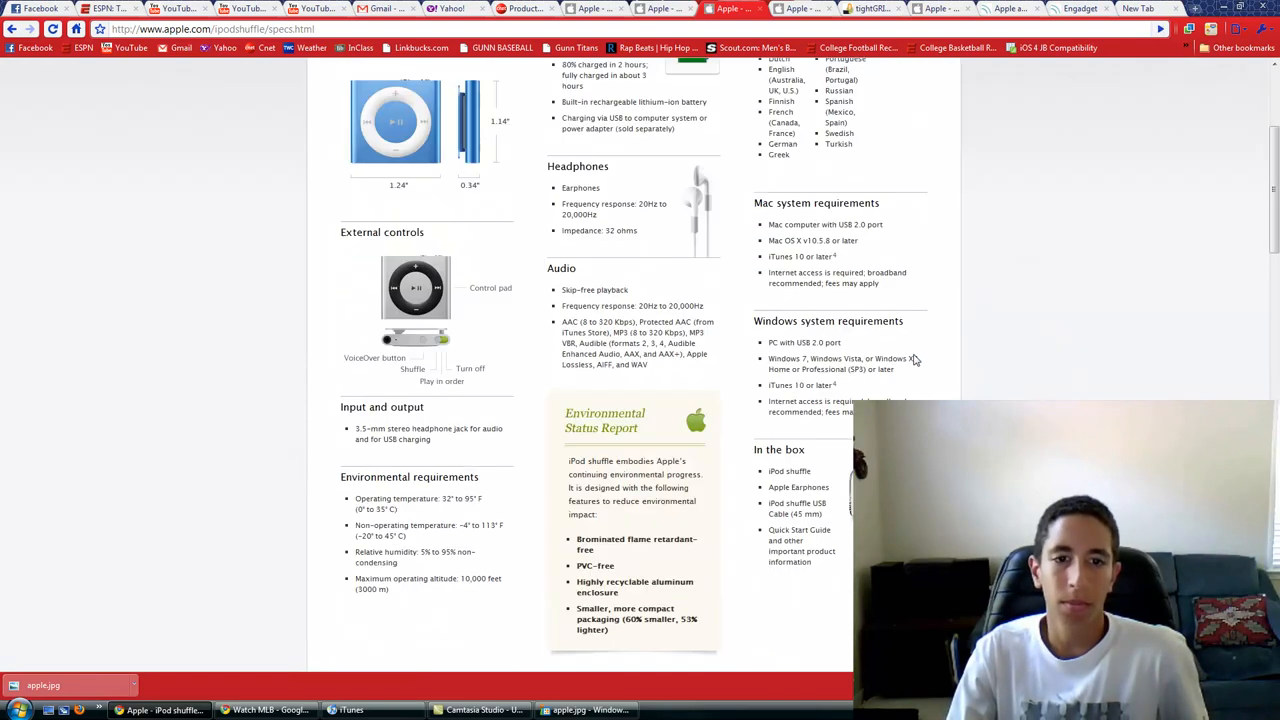
Scroll down the iPod shuffle tech specs toward the system requirements.
scroll("down", 3)
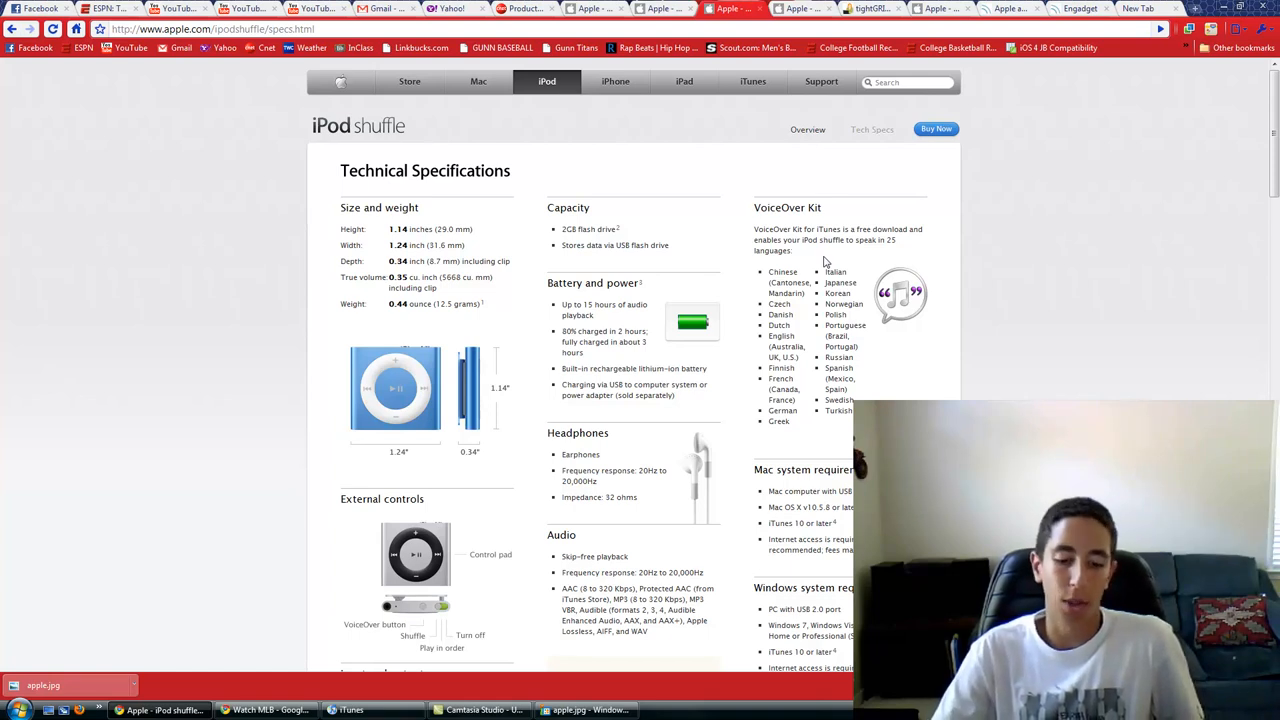
mouse_move(958, 285)
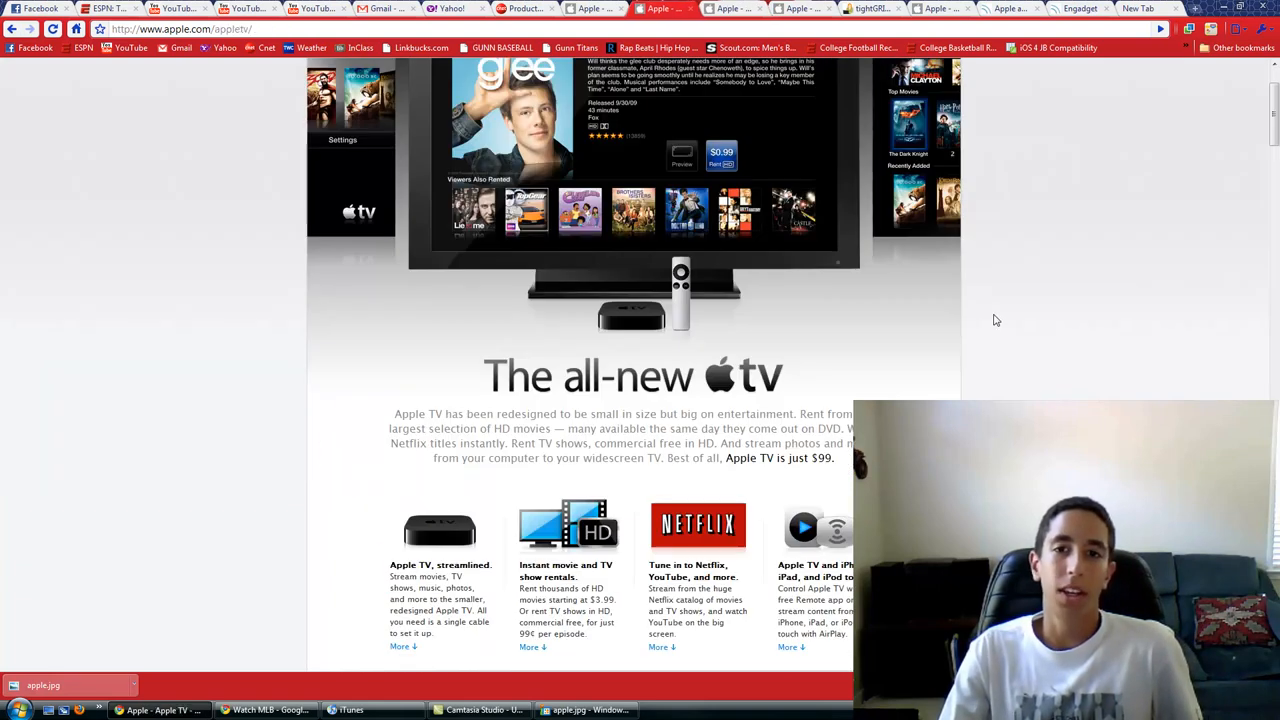
scroll("down", 3)
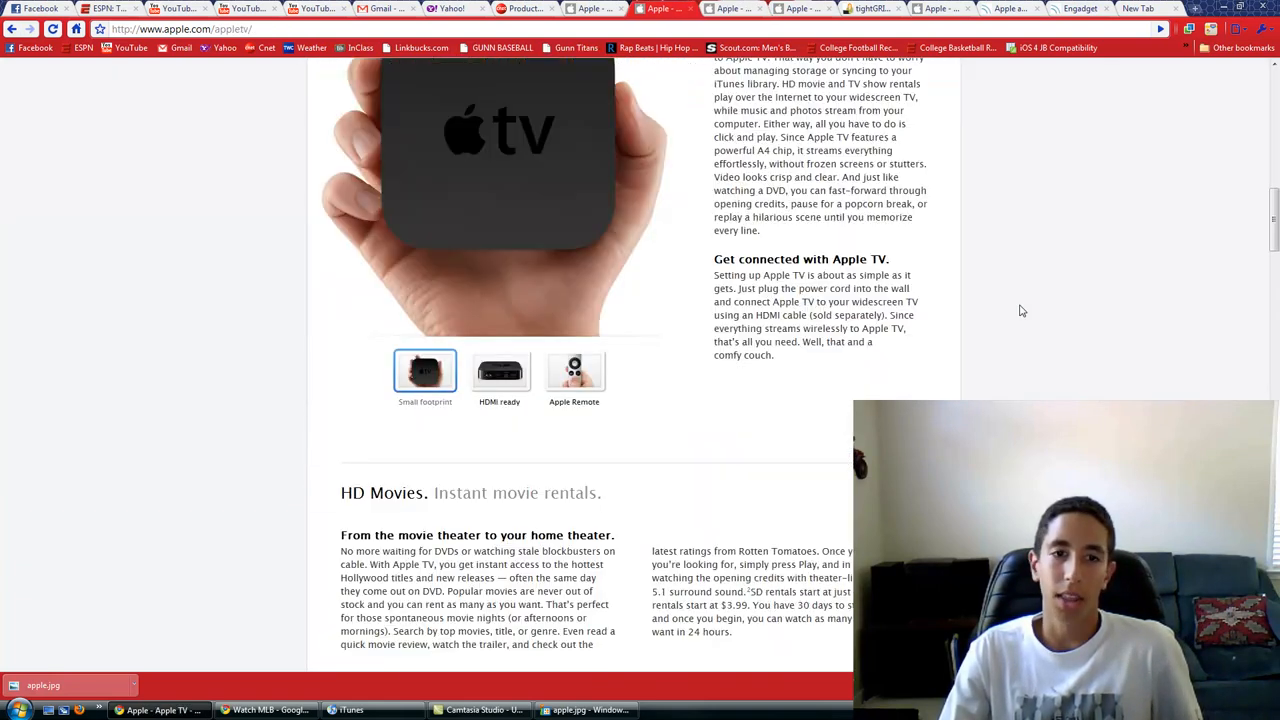
scroll("up", 3)
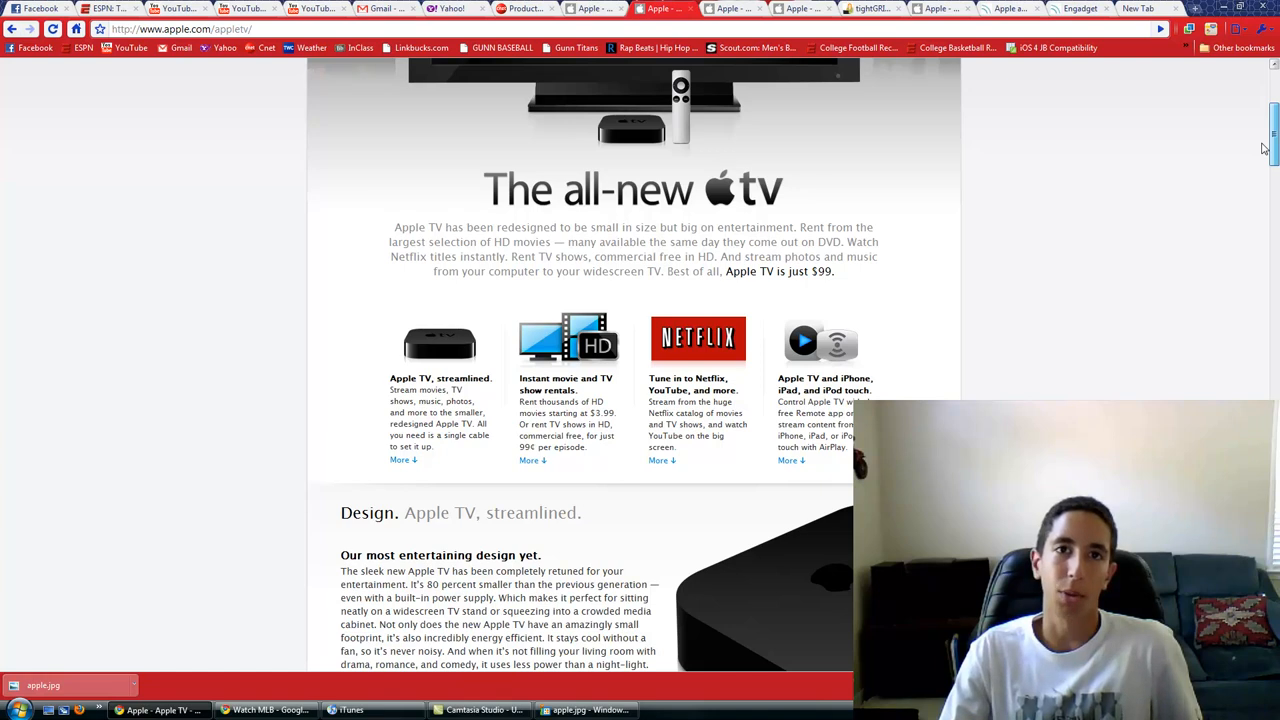
scroll("down", 3)
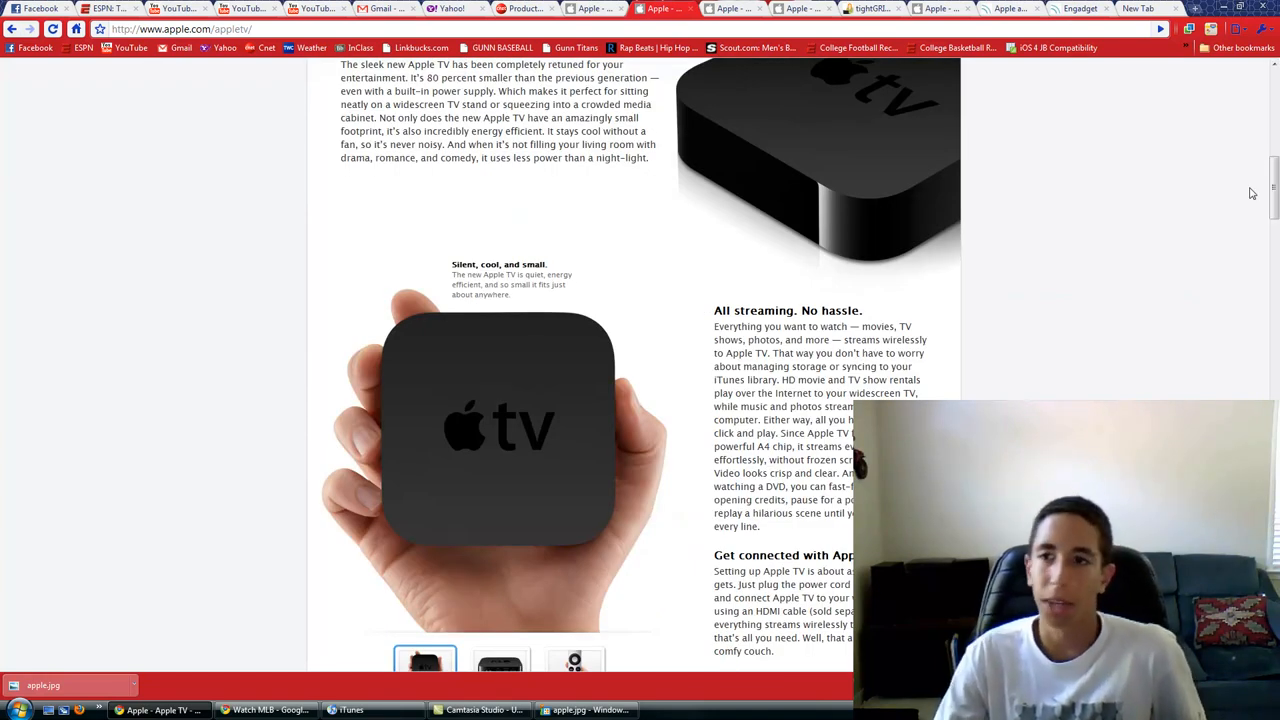
scroll("up", 3)
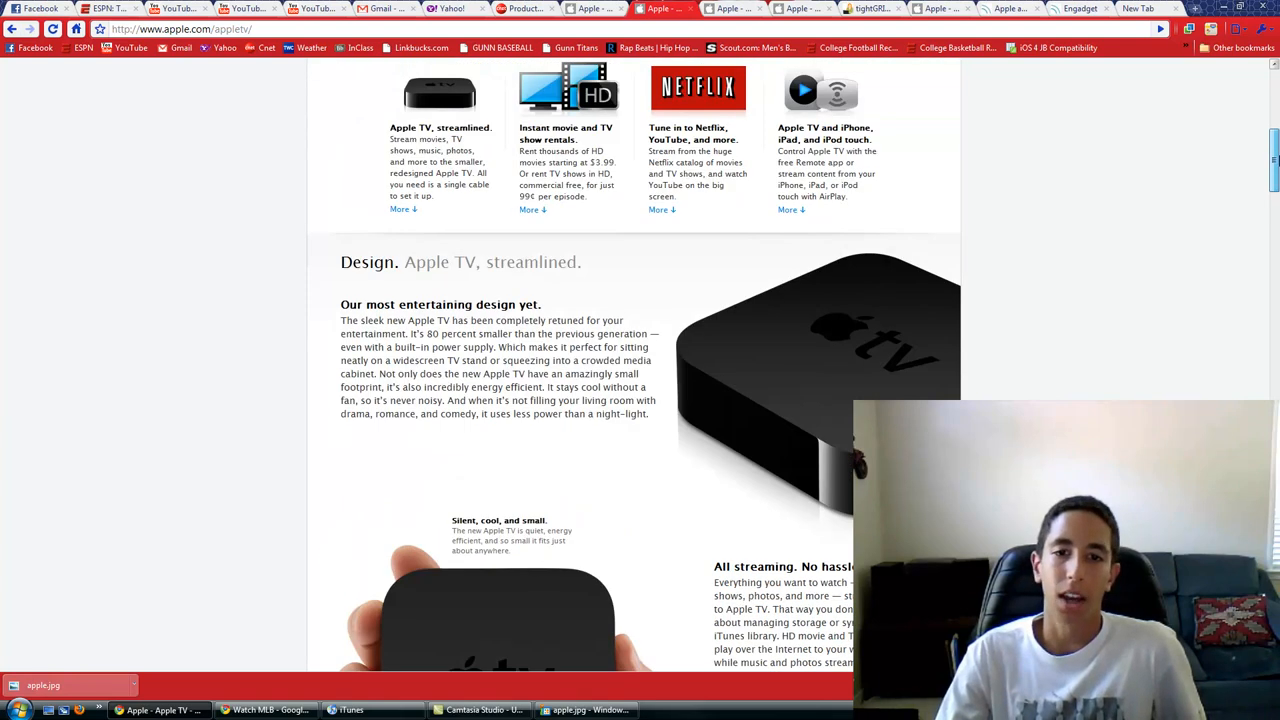
scroll("down", 3)
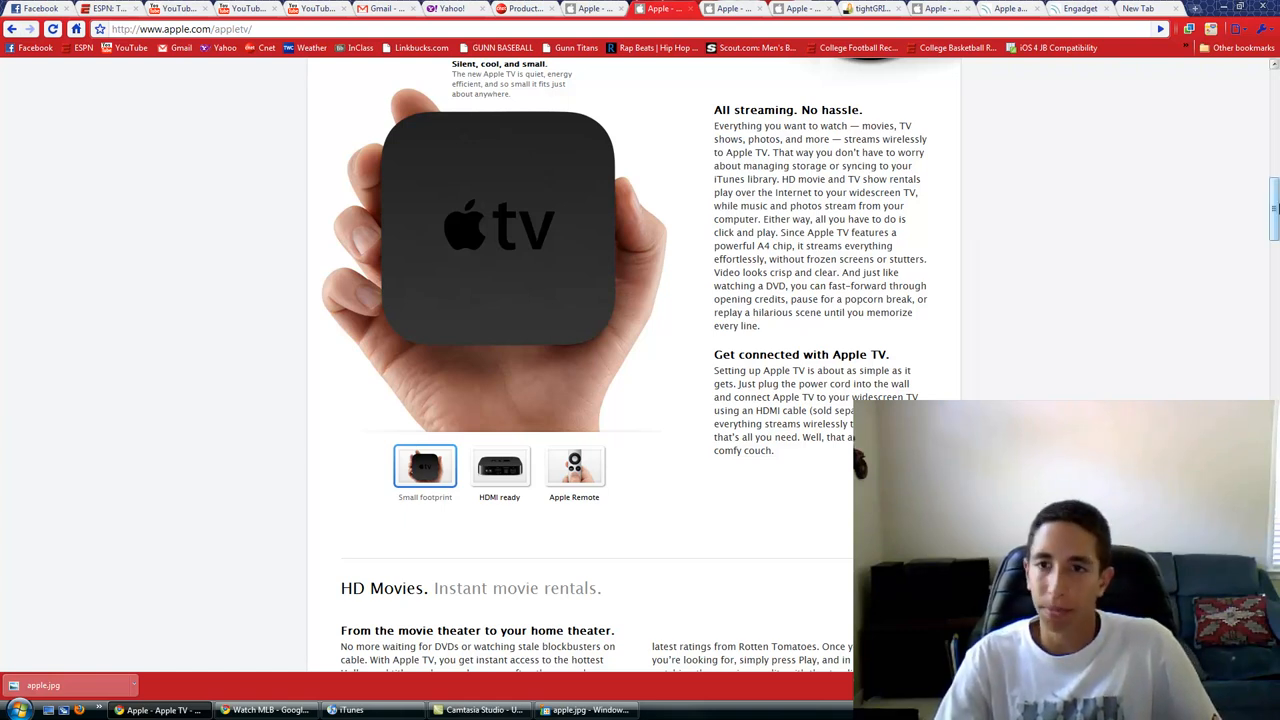
scroll("up", 3)
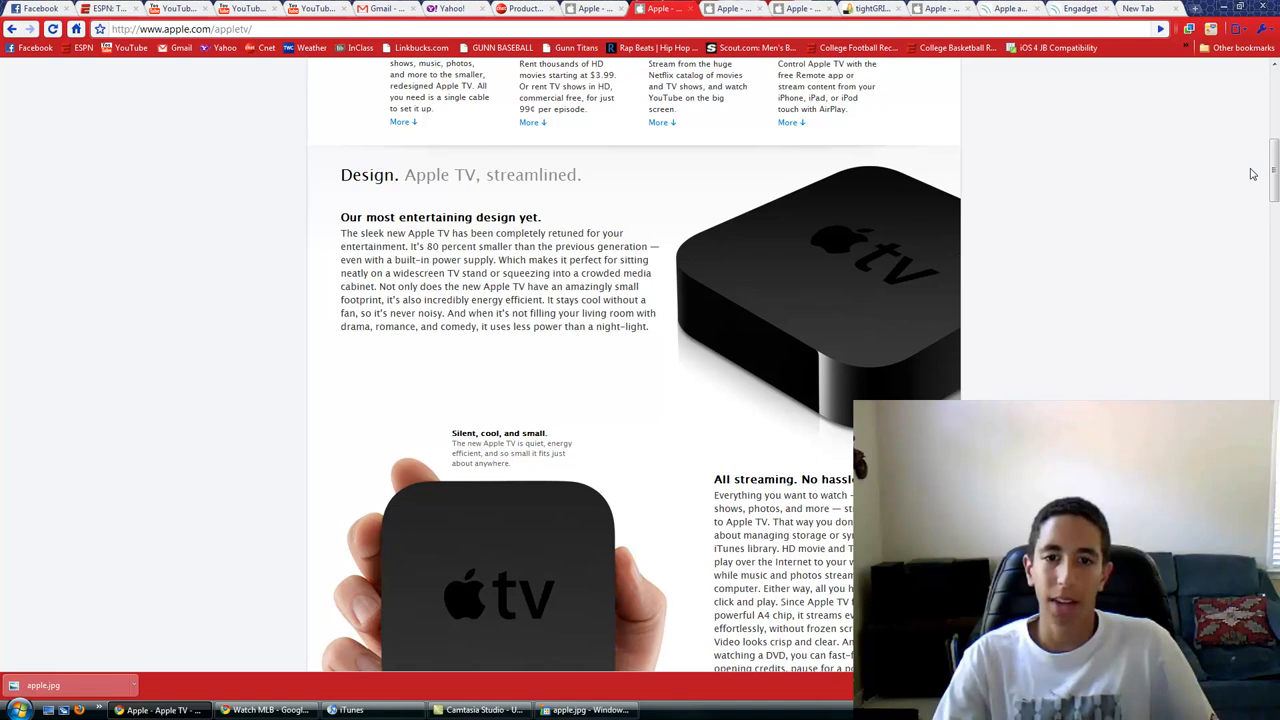
scroll("down", 3)
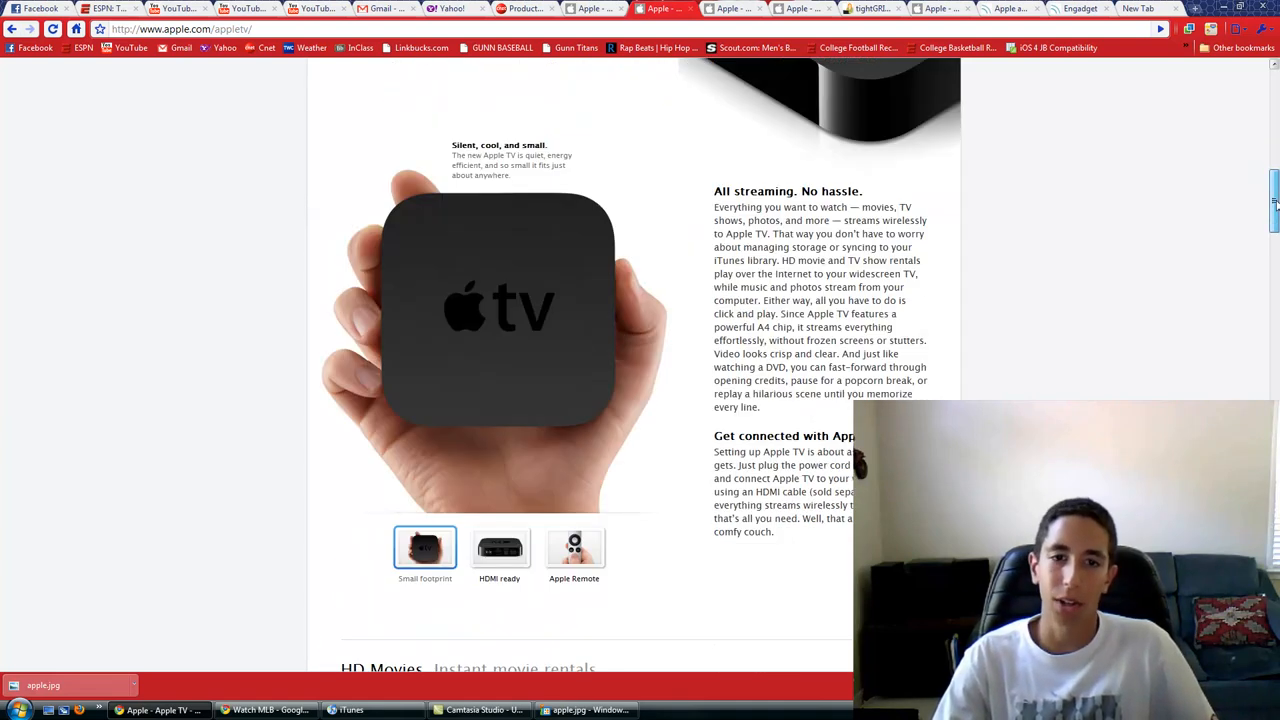
scroll("down", 3)
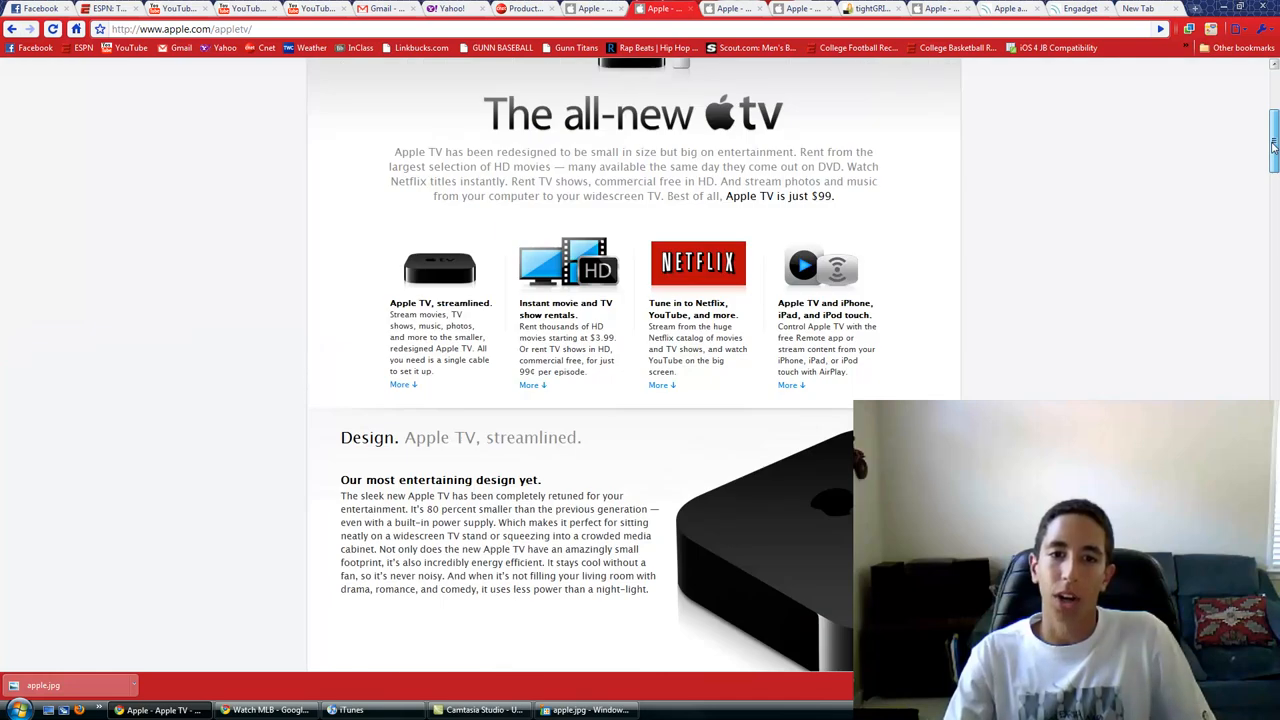
Scroll the Apple TV page past HD Movies and HD TV Shows to Netflix, YouTube, MobileMe, Flickr.
scroll("down", 3)
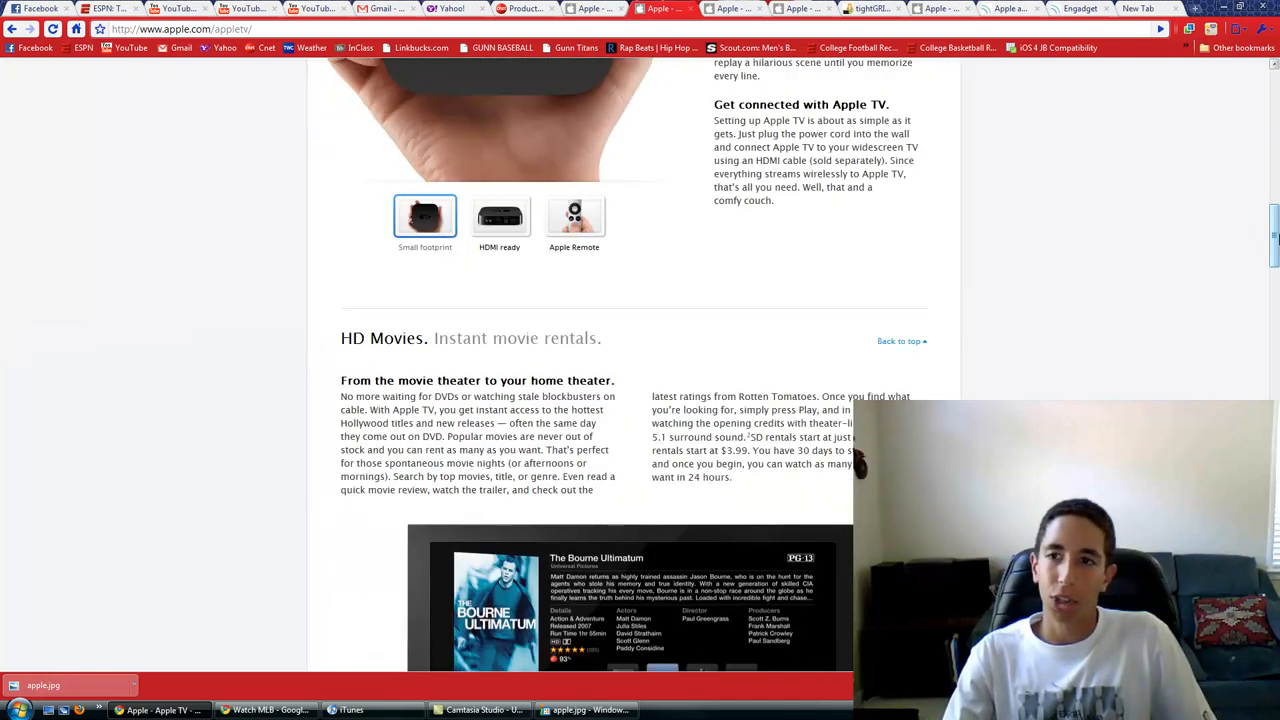
scroll("down", 3)
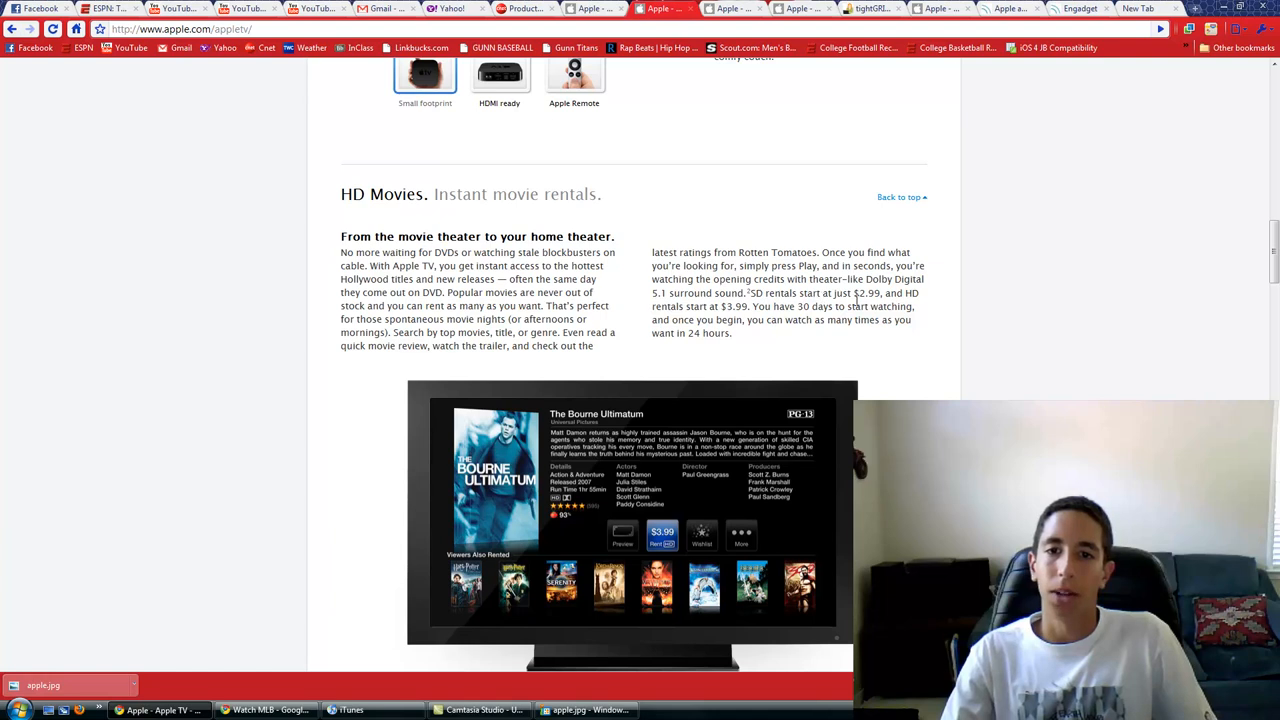
mouse_move(906, 238)
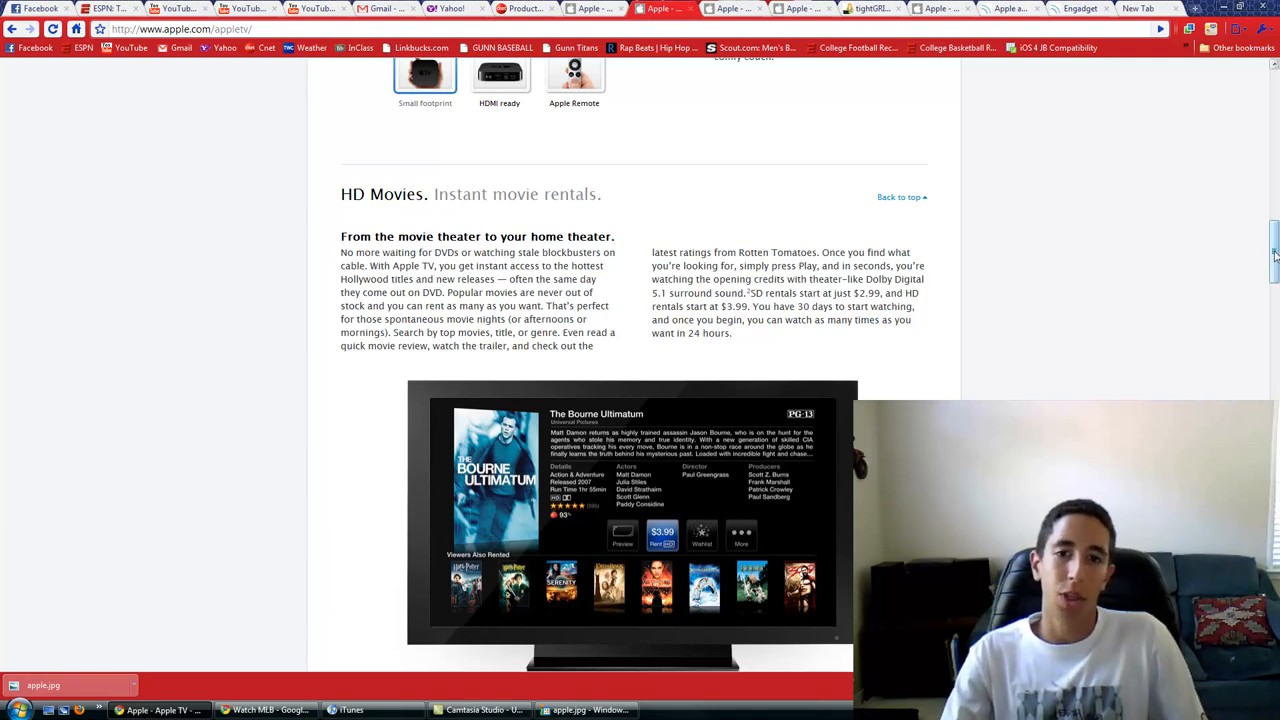
scroll("down", 3)
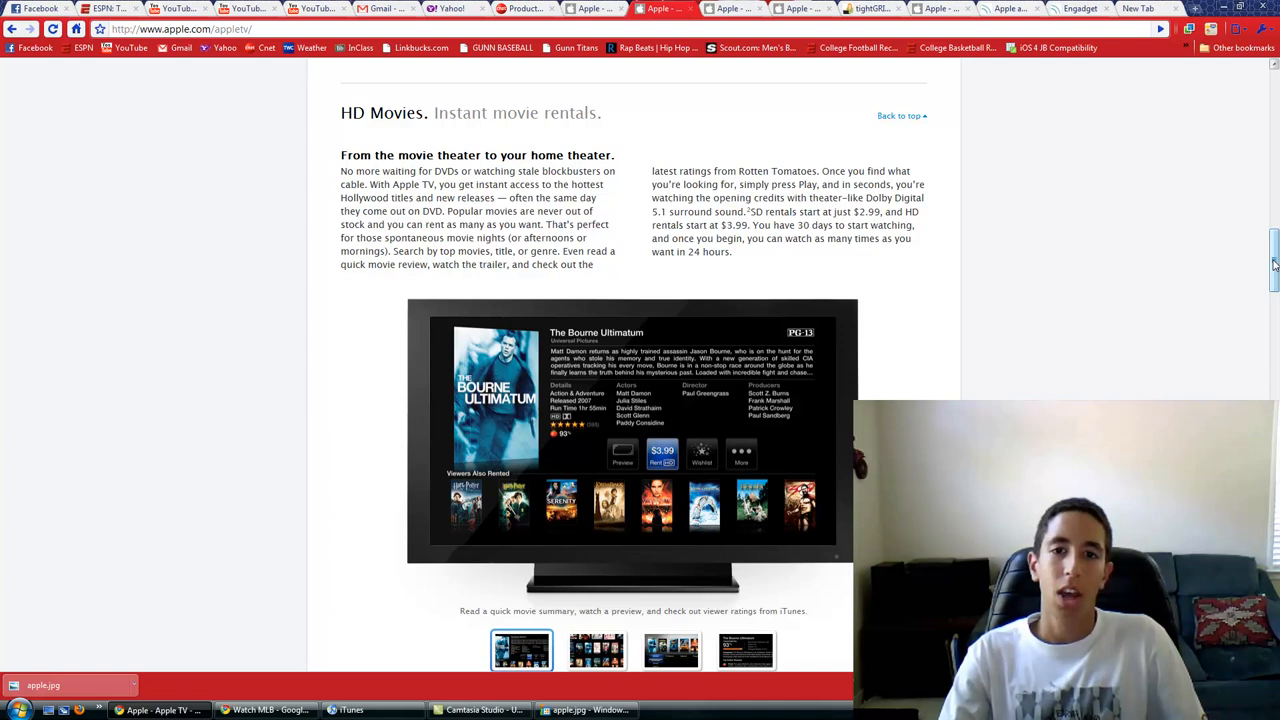
scroll("down", 3)
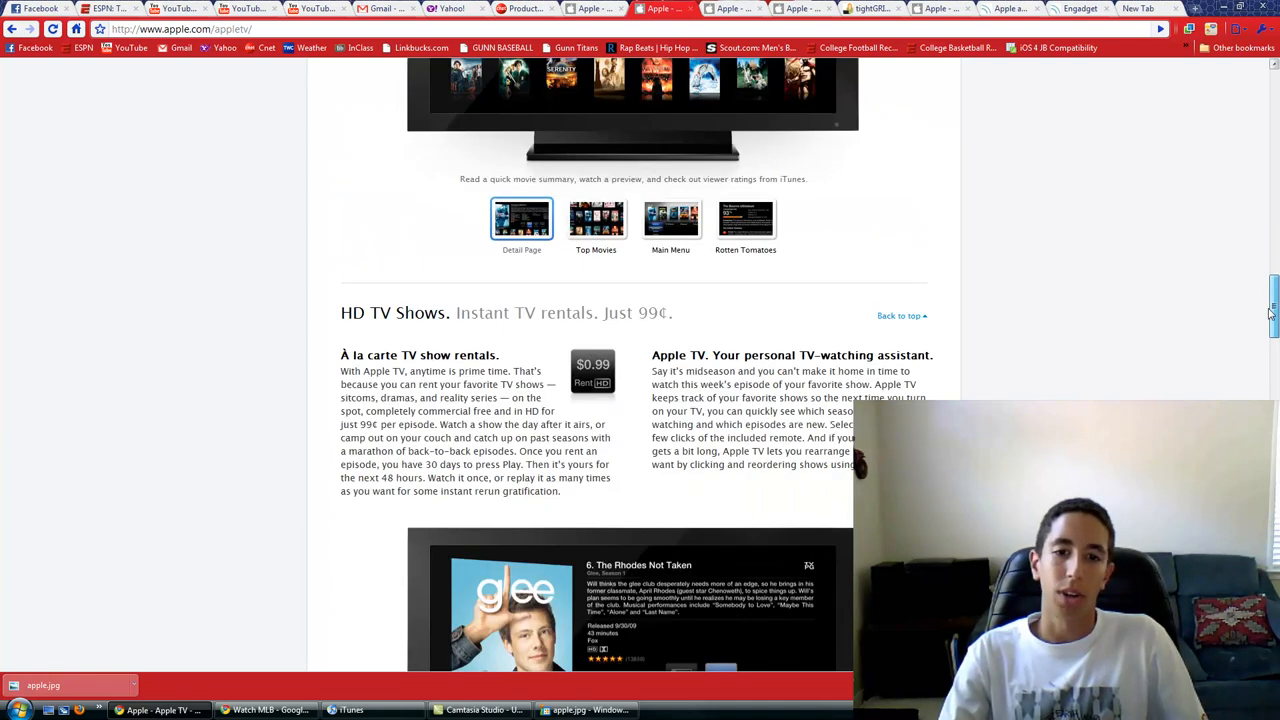
scroll("down", 3)
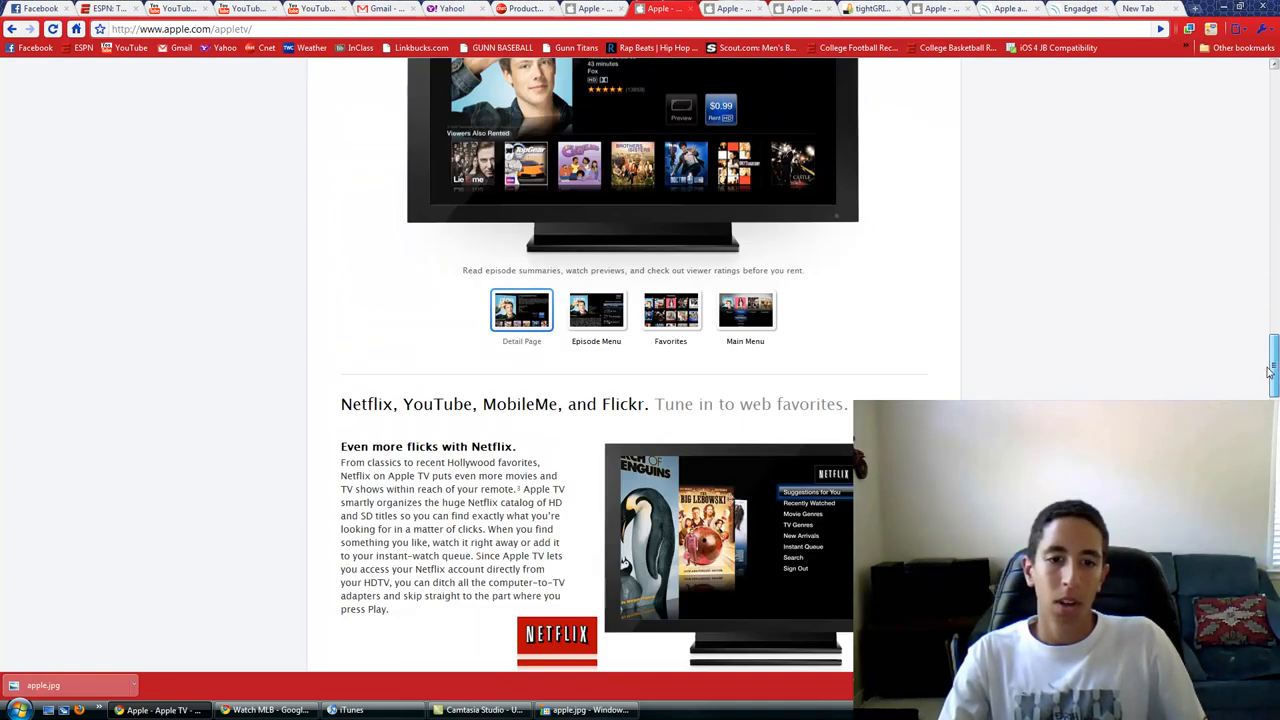
scroll("down", 3)
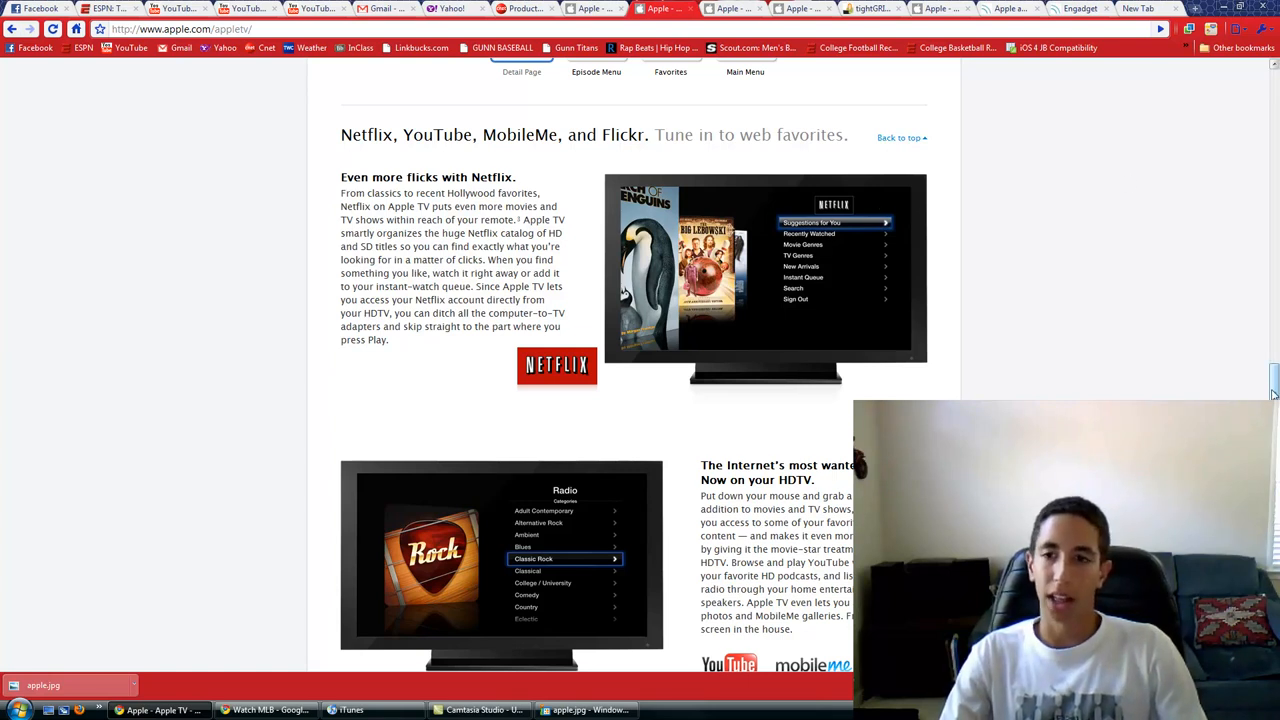
Scroll down to the Apple TV pricing footer, then back up to the top.
scroll("down", 3)
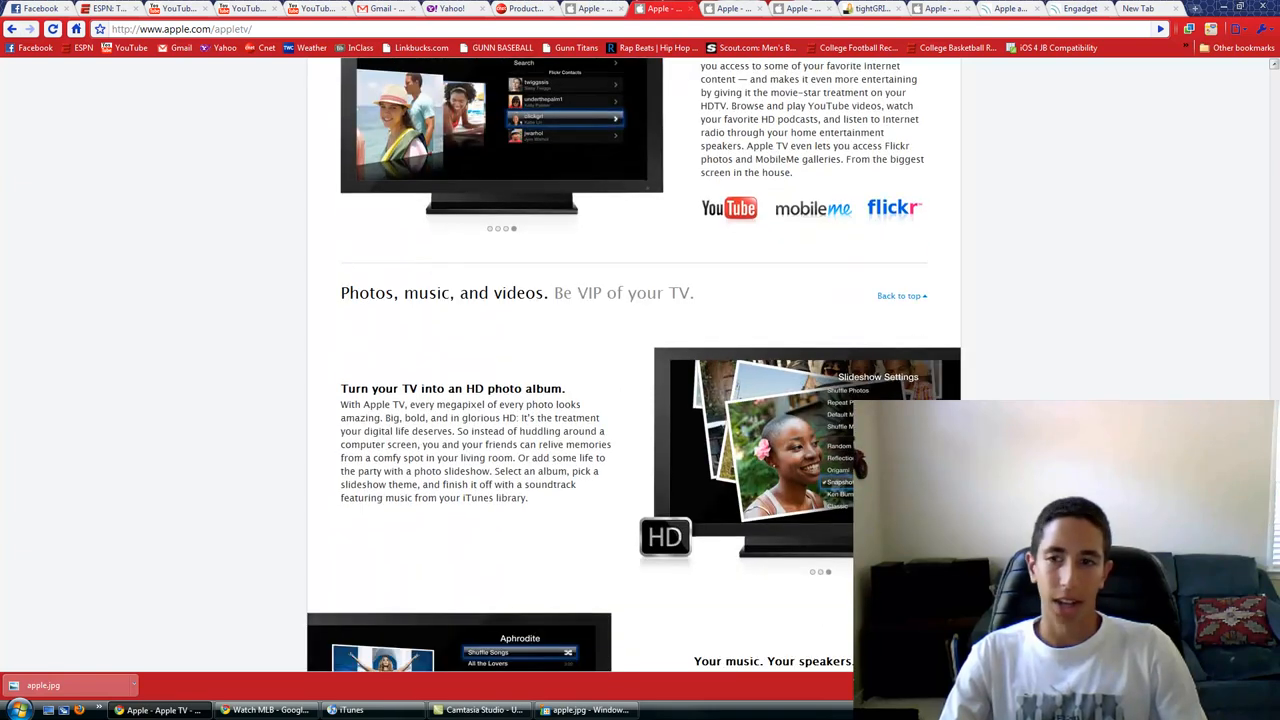
scroll("down", 3)
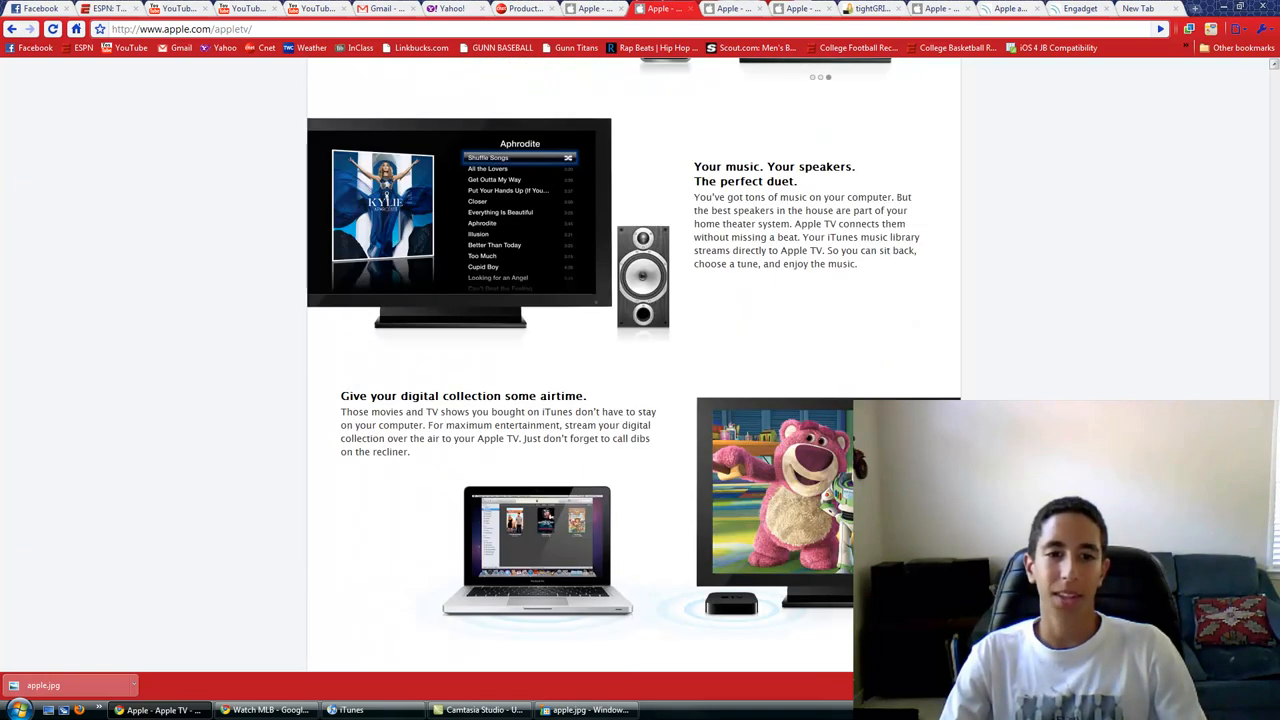
scroll("down", 3)
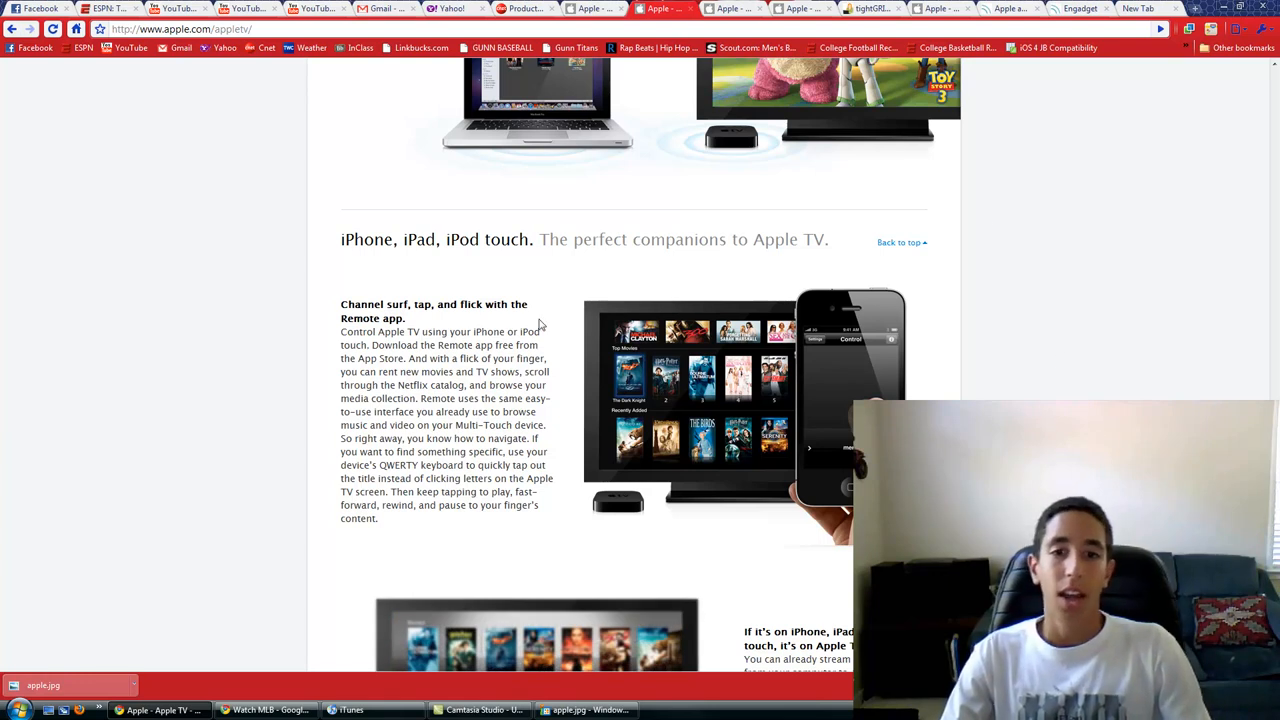
mouse_move(996, 250)
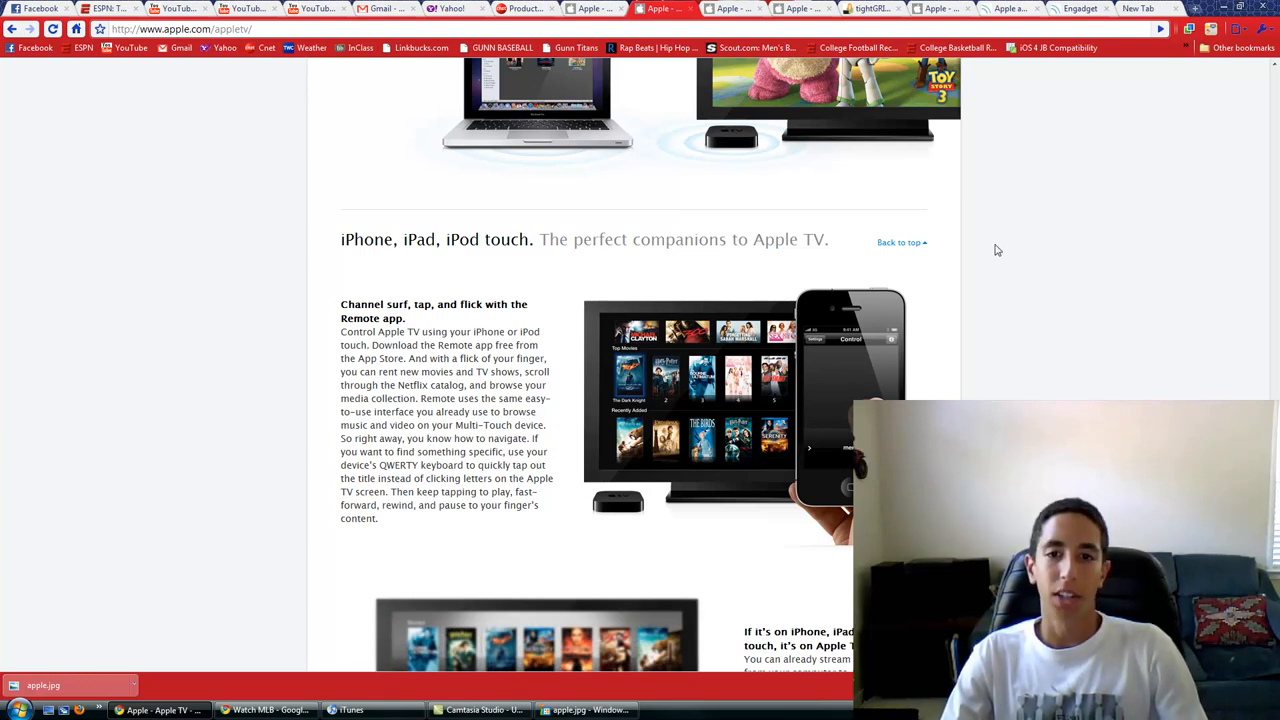
scroll("down", 3)
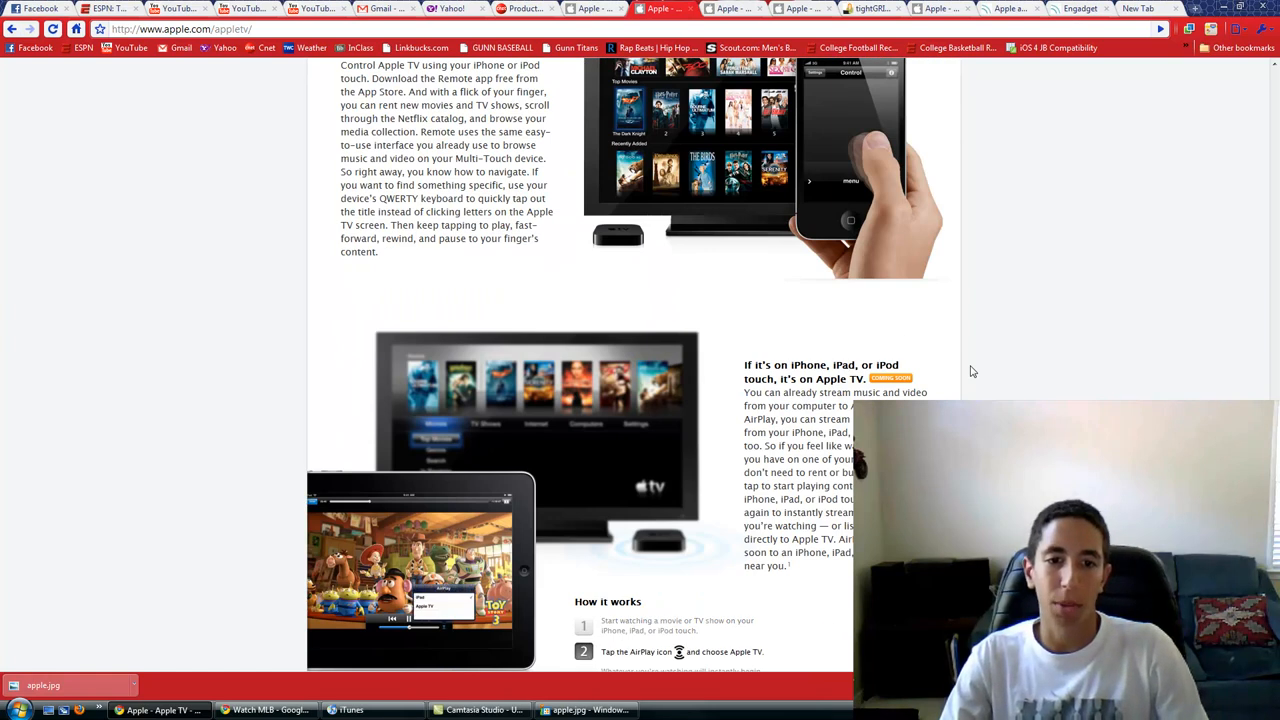
scroll("down", 3)
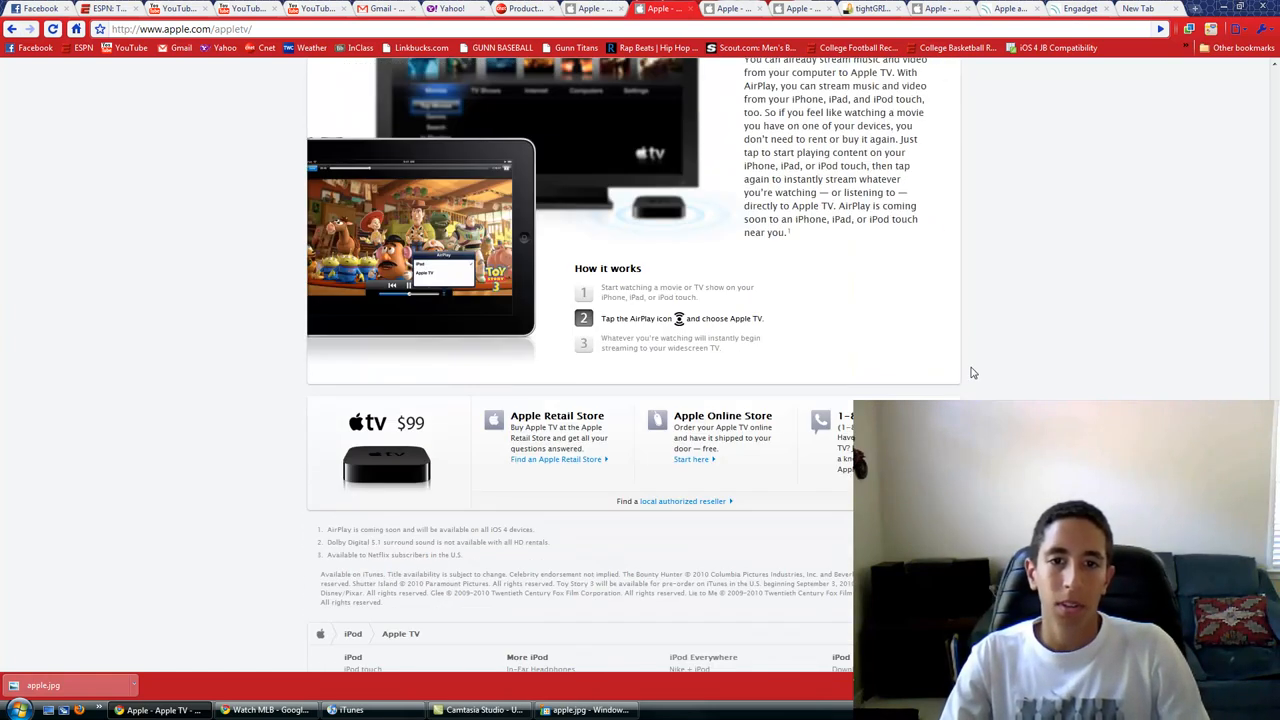
scroll("down", 3)
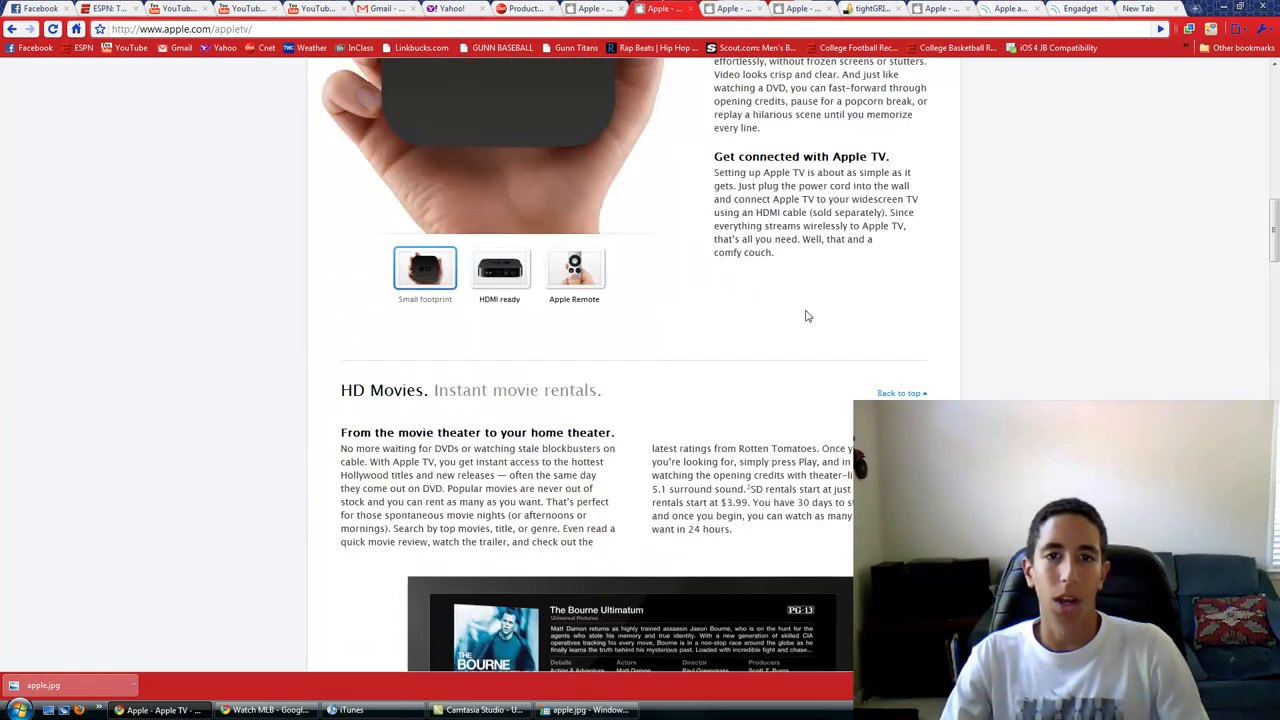
scroll("up", 3)
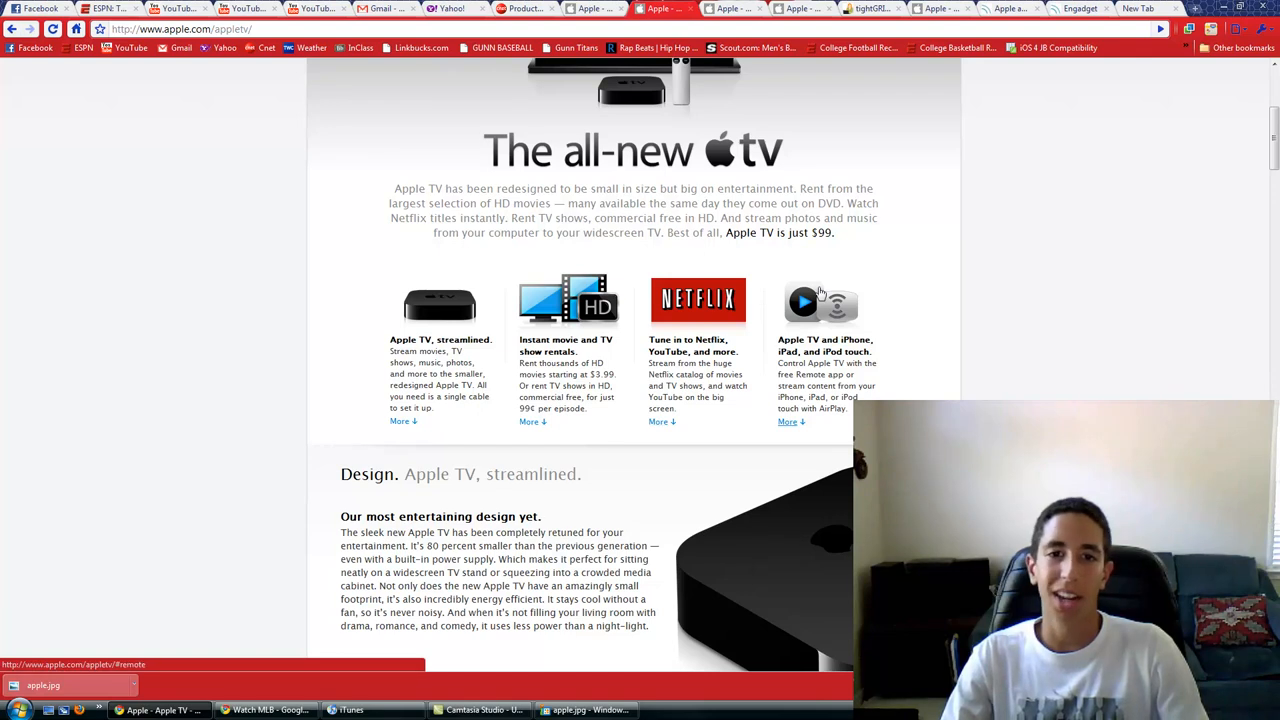
scroll("up", 3)
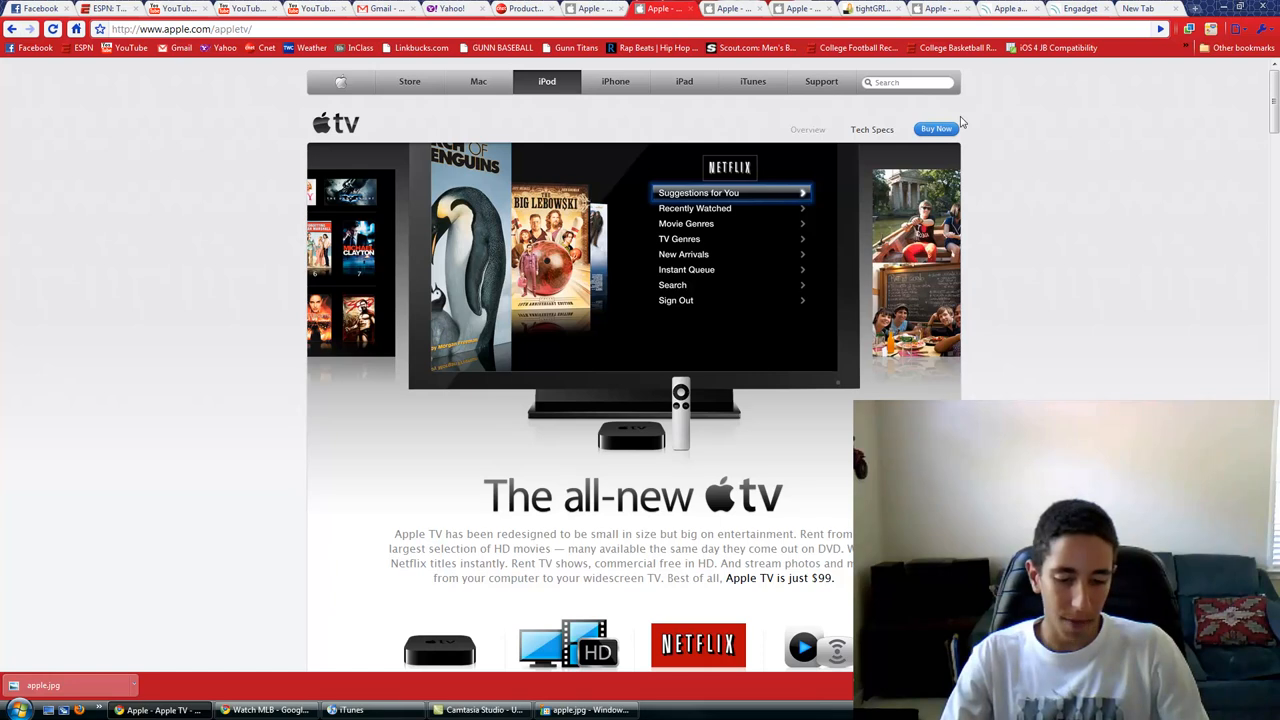
mouse_move(1045, 241)
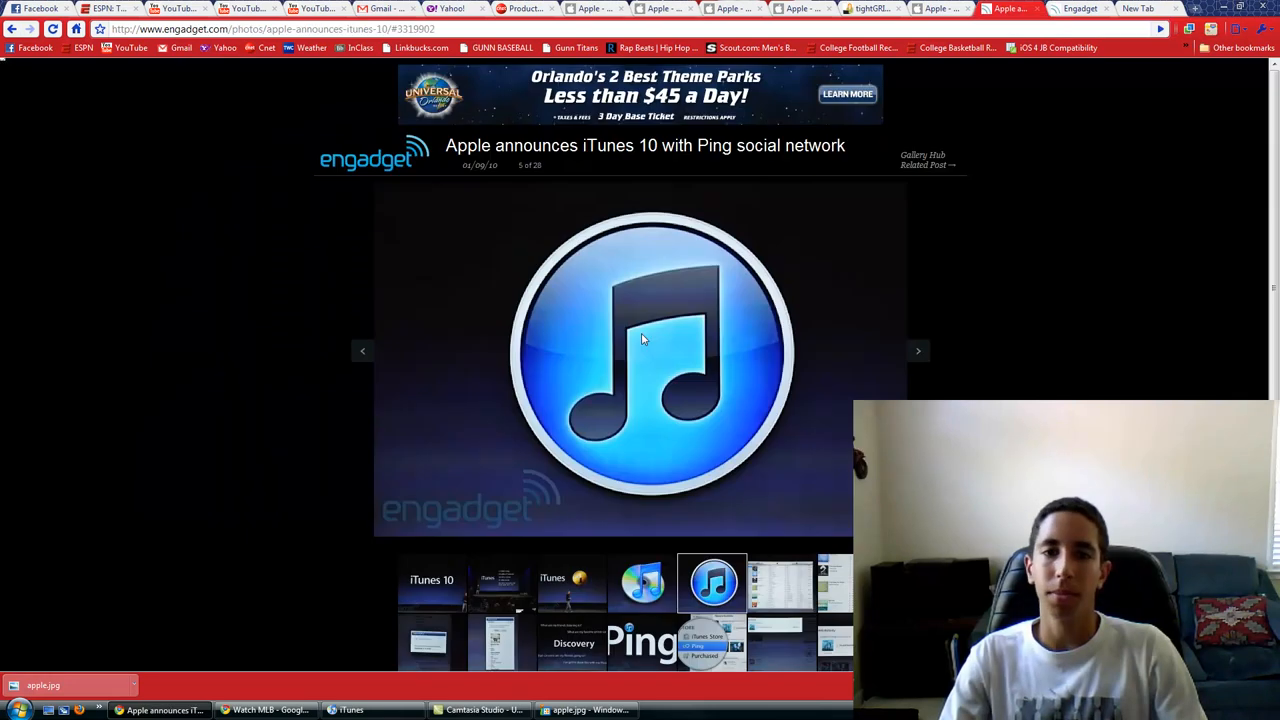
mouse_move(1120, 189)
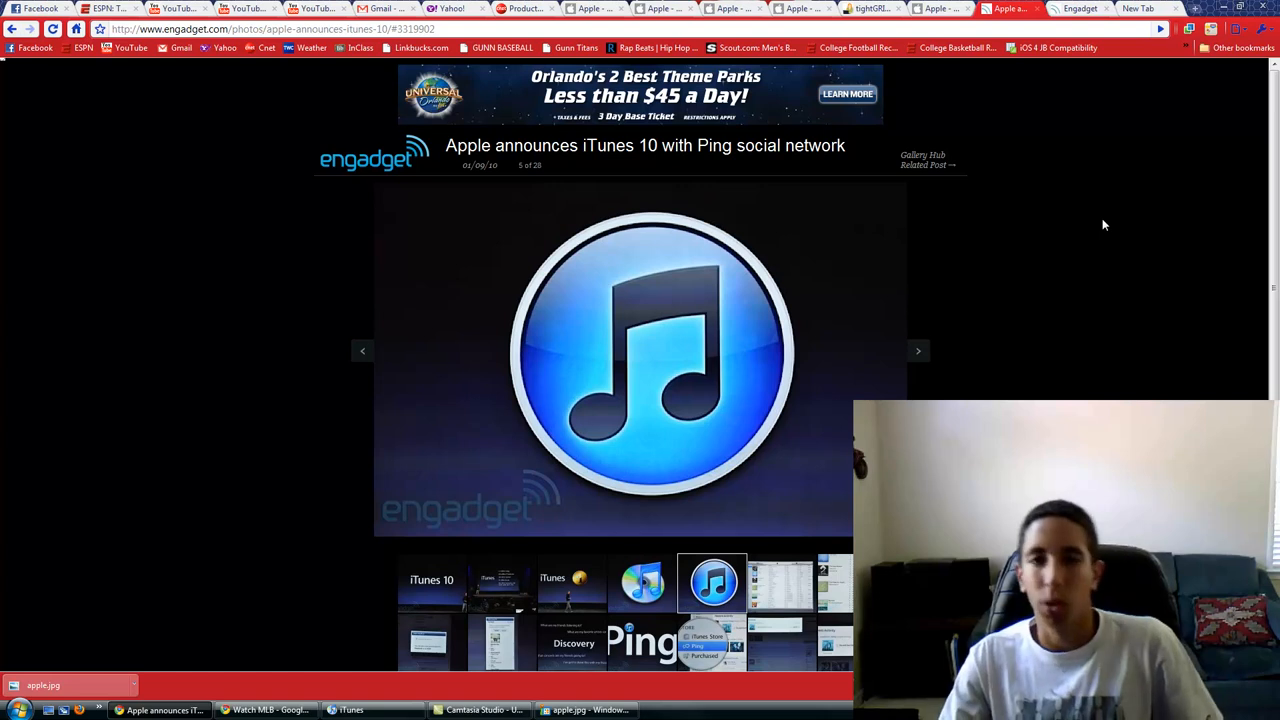
mouse_move(1137, 182)
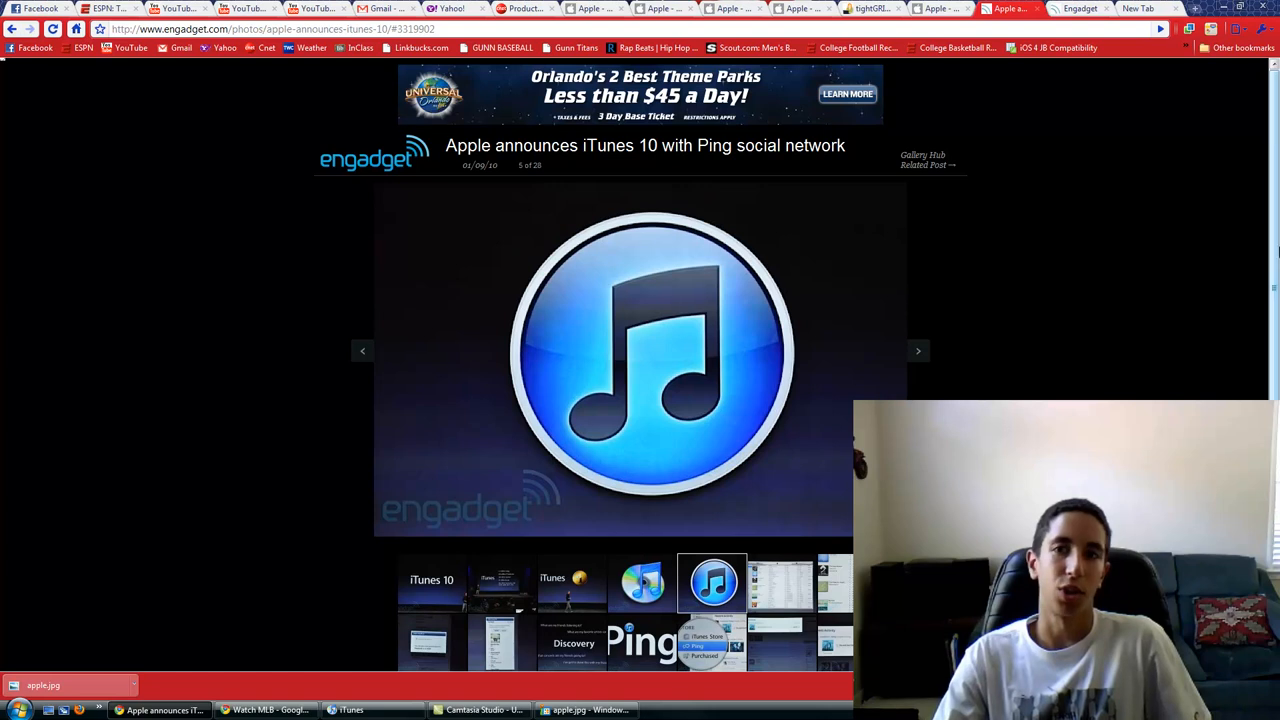
mouse_move(1128, 117)
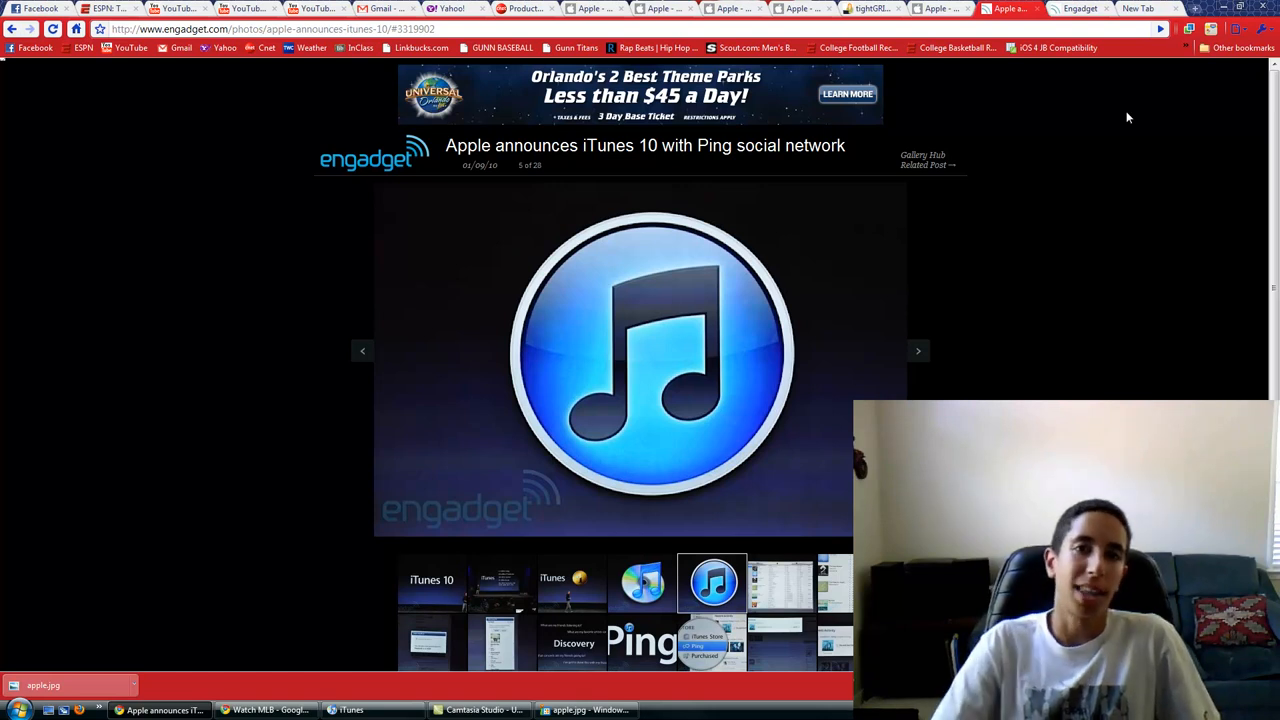